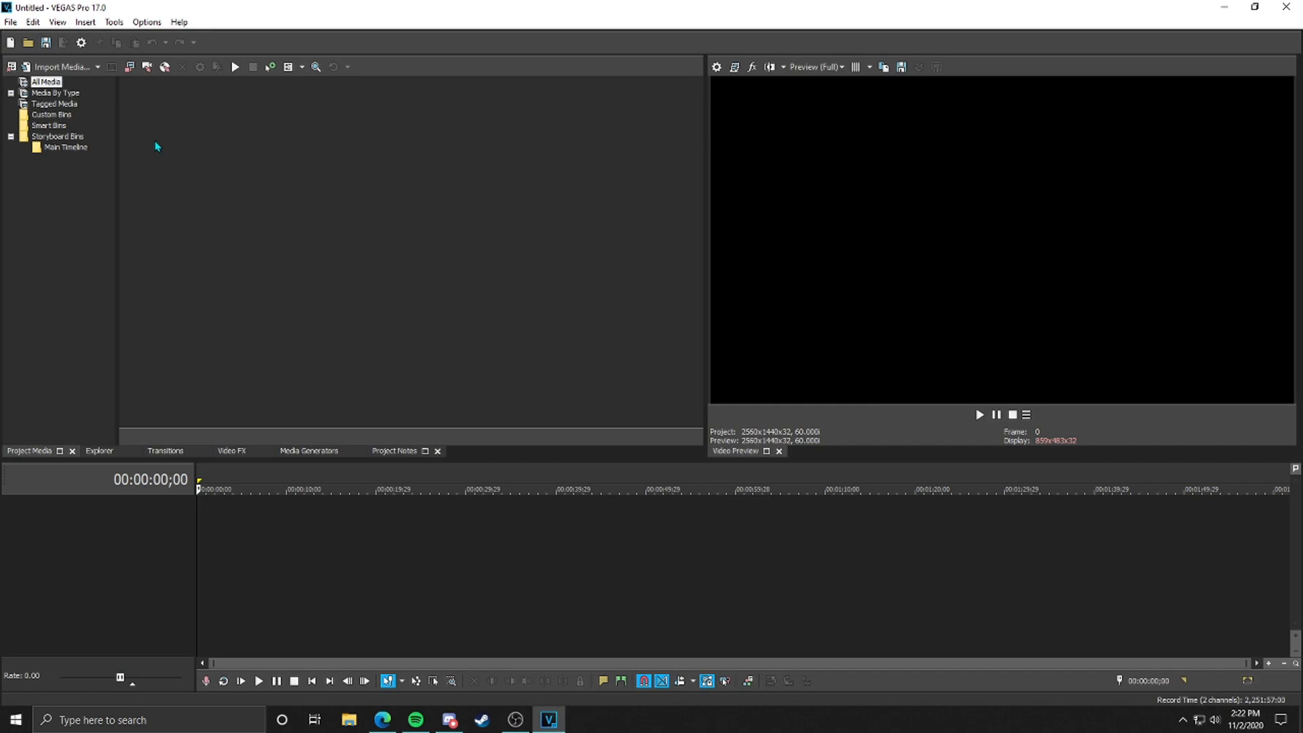
Import the 10 PERFECT Skateboarding Lines video from Downloads onto the timeline.
{"action": "left_click", "coordinate": [59, 66]}
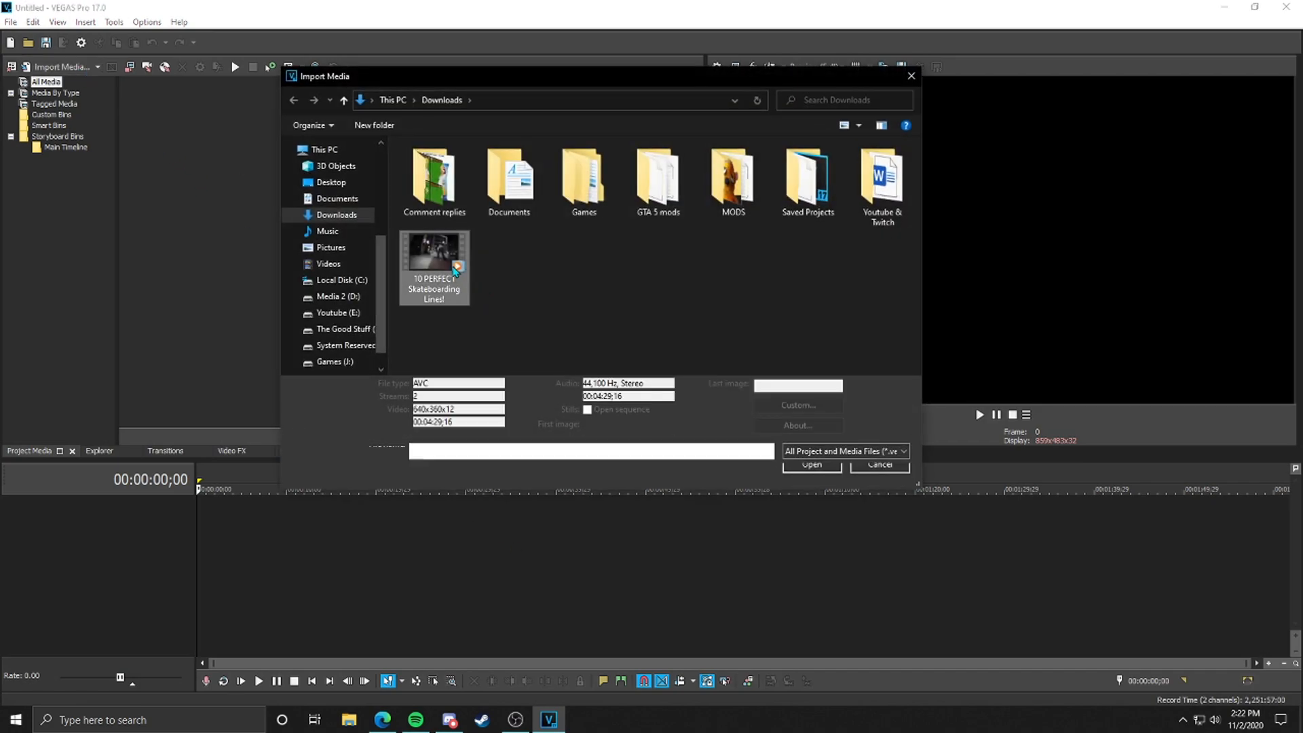
{"action": "left_click", "coordinate": [811, 464]}
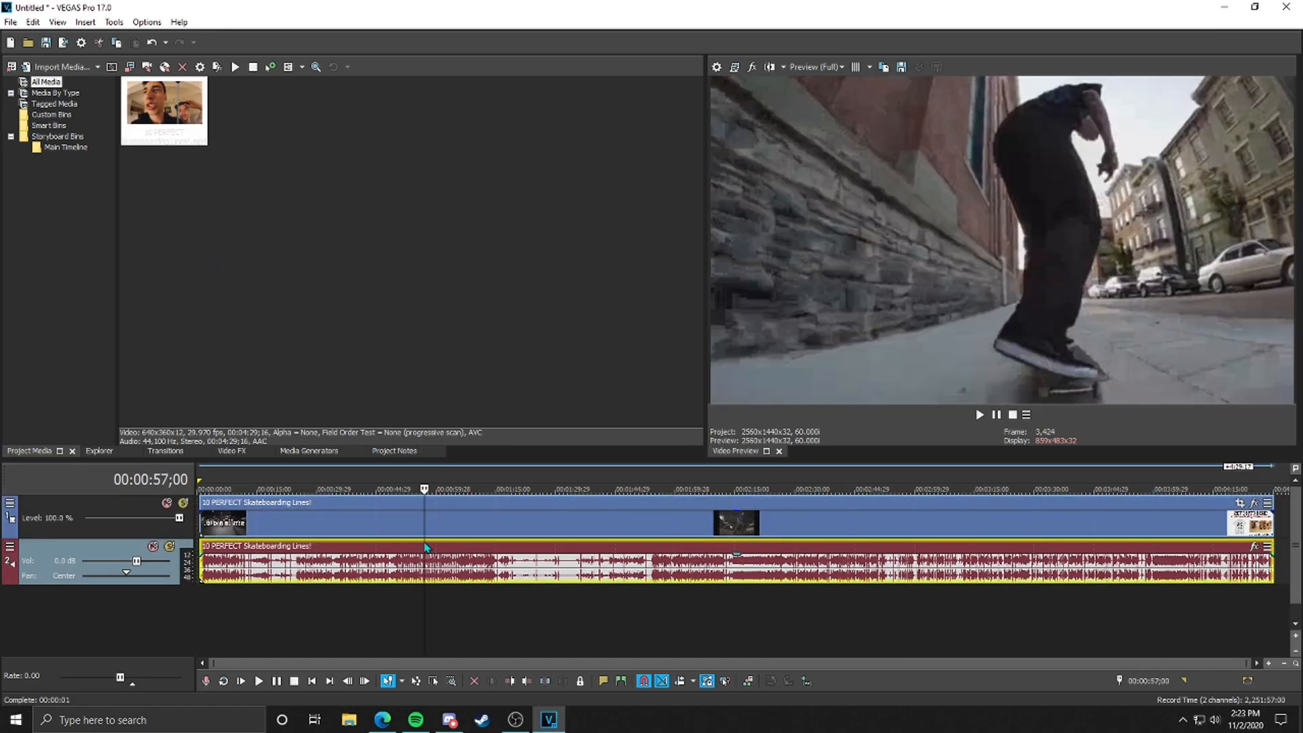
Mute the audio track, split off and delete the clip's opening so the footage starts at zero.
{"action": "left_click", "coordinate": [379, 489]}
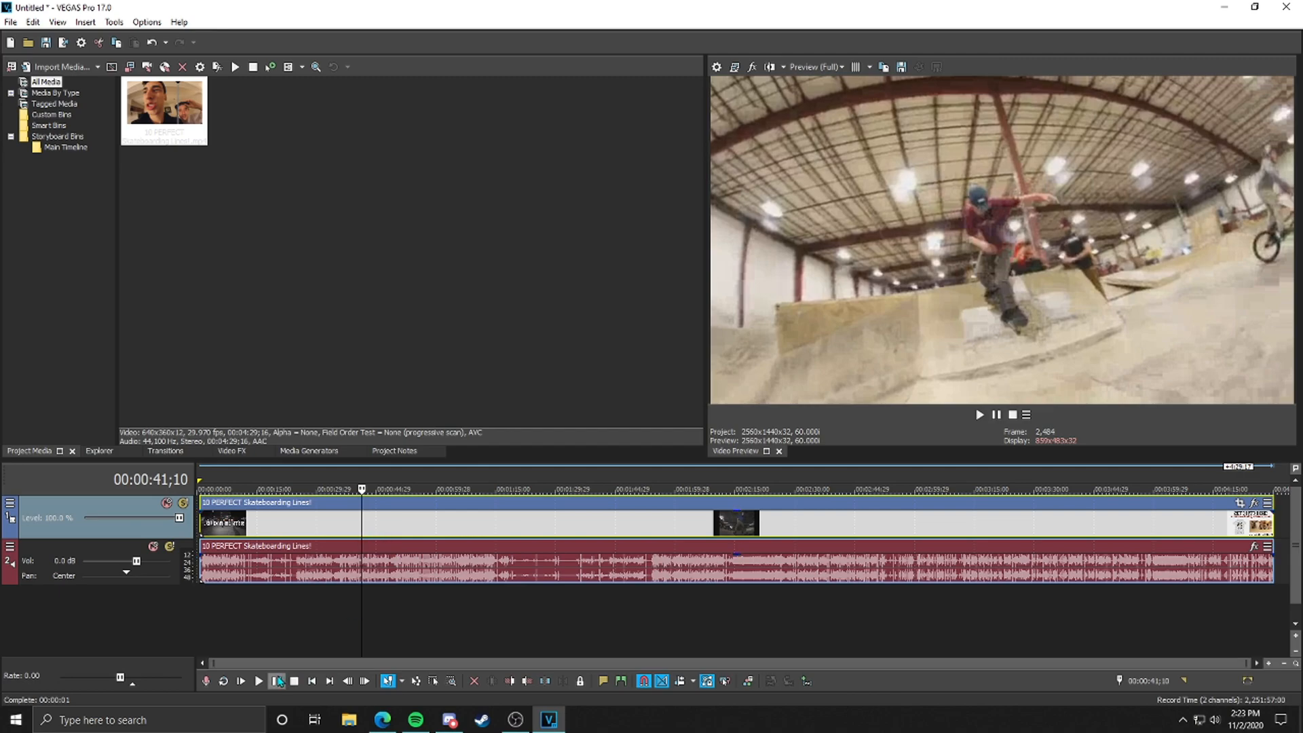
{"action": "left_click", "coordinate": [152, 546]}
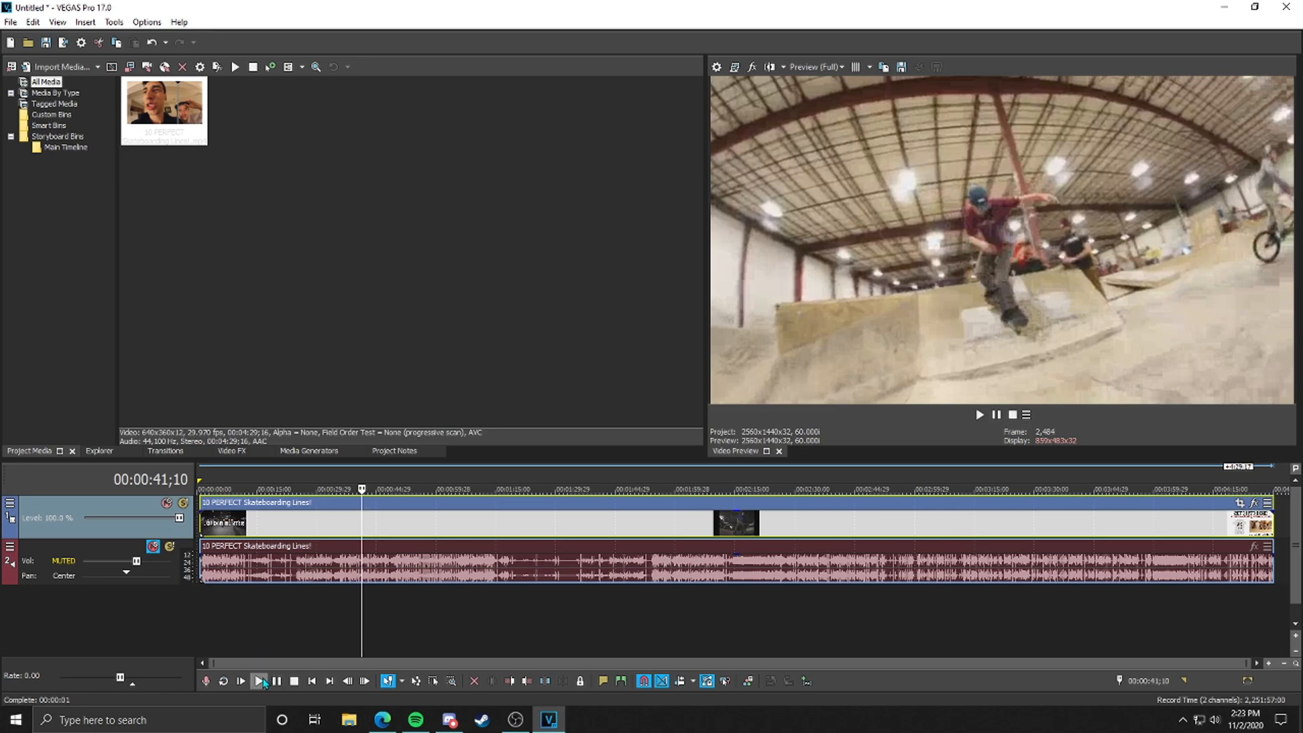
{"action": "left_click", "coordinate": [258, 681]}
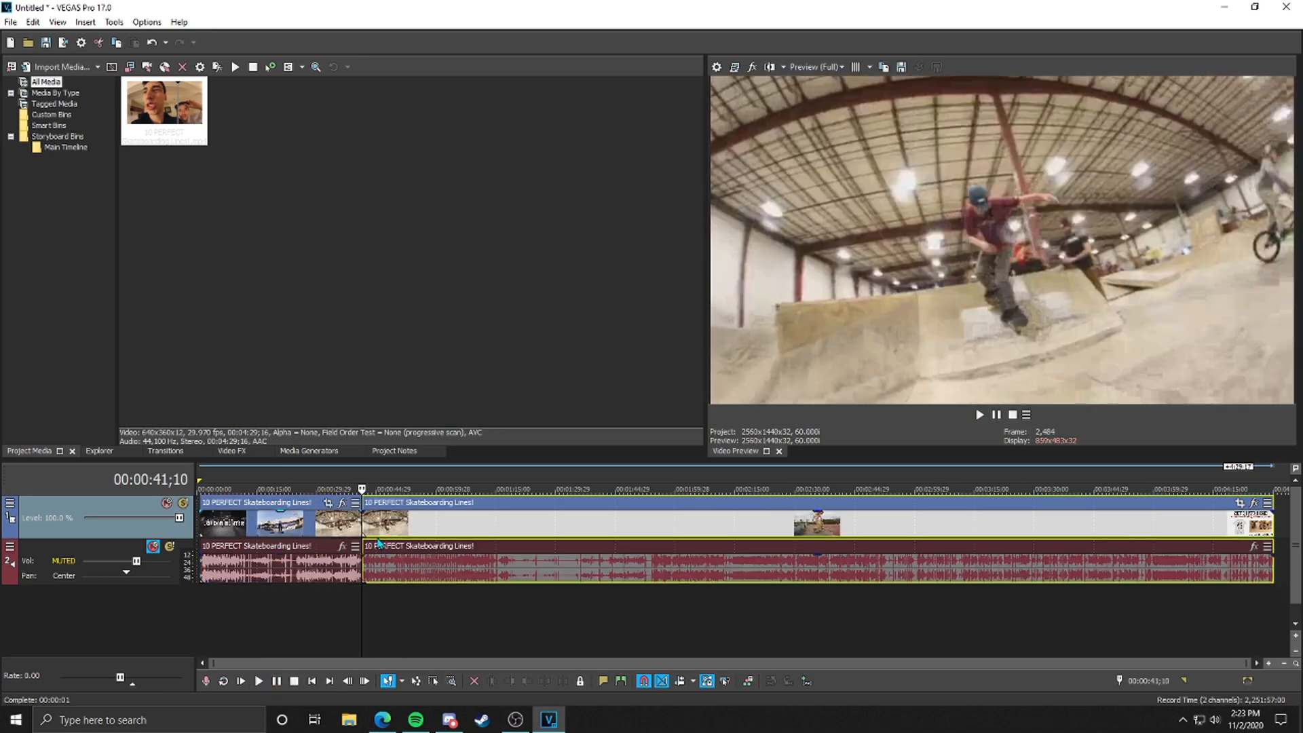
{"action": "mouse_move", "coordinate": [364, 524]}
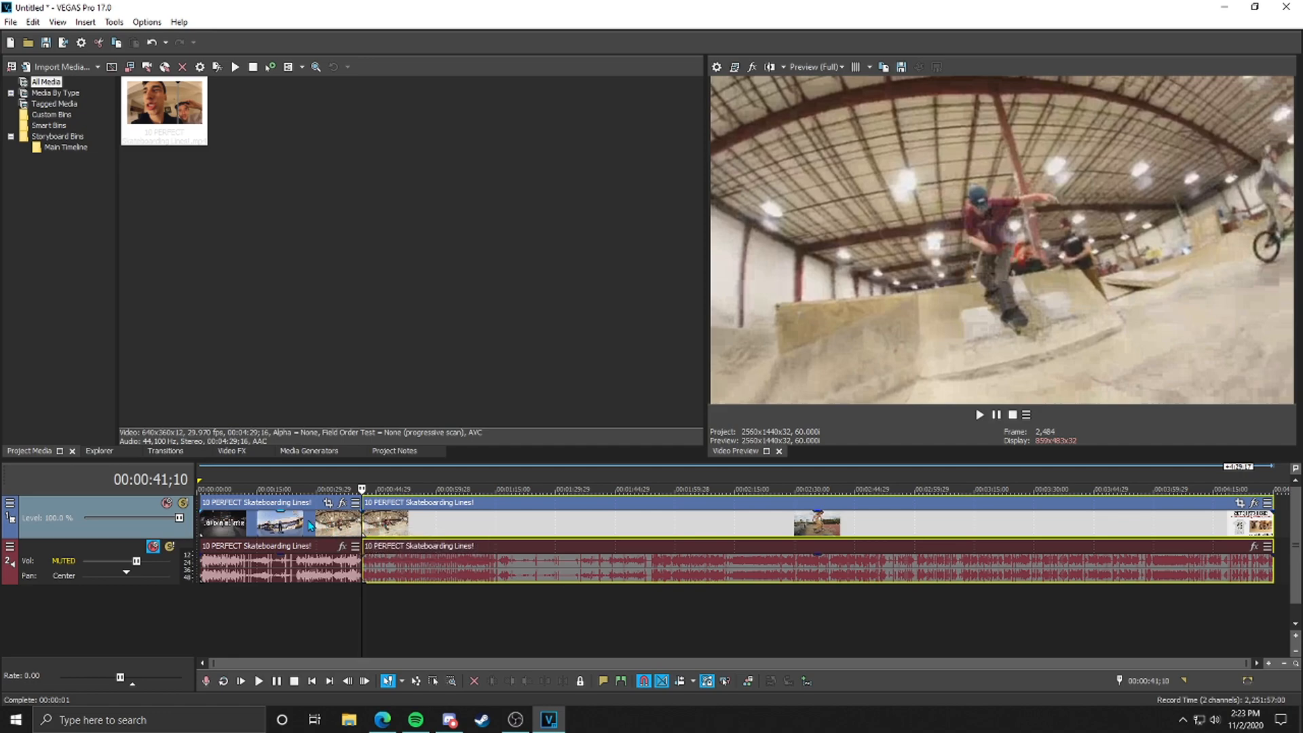
{"action": "right_click", "coordinate": [283, 524]}
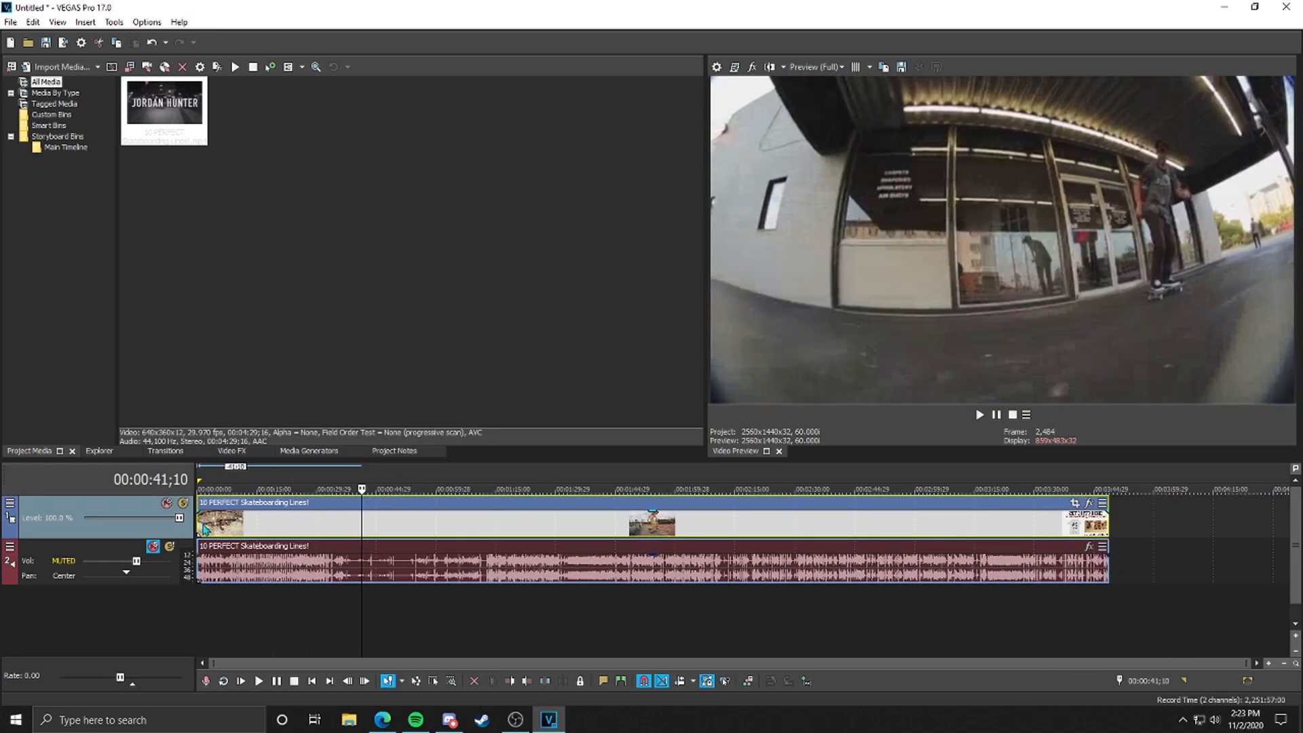
{"action": "left_click", "coordinate": [258, 680]}
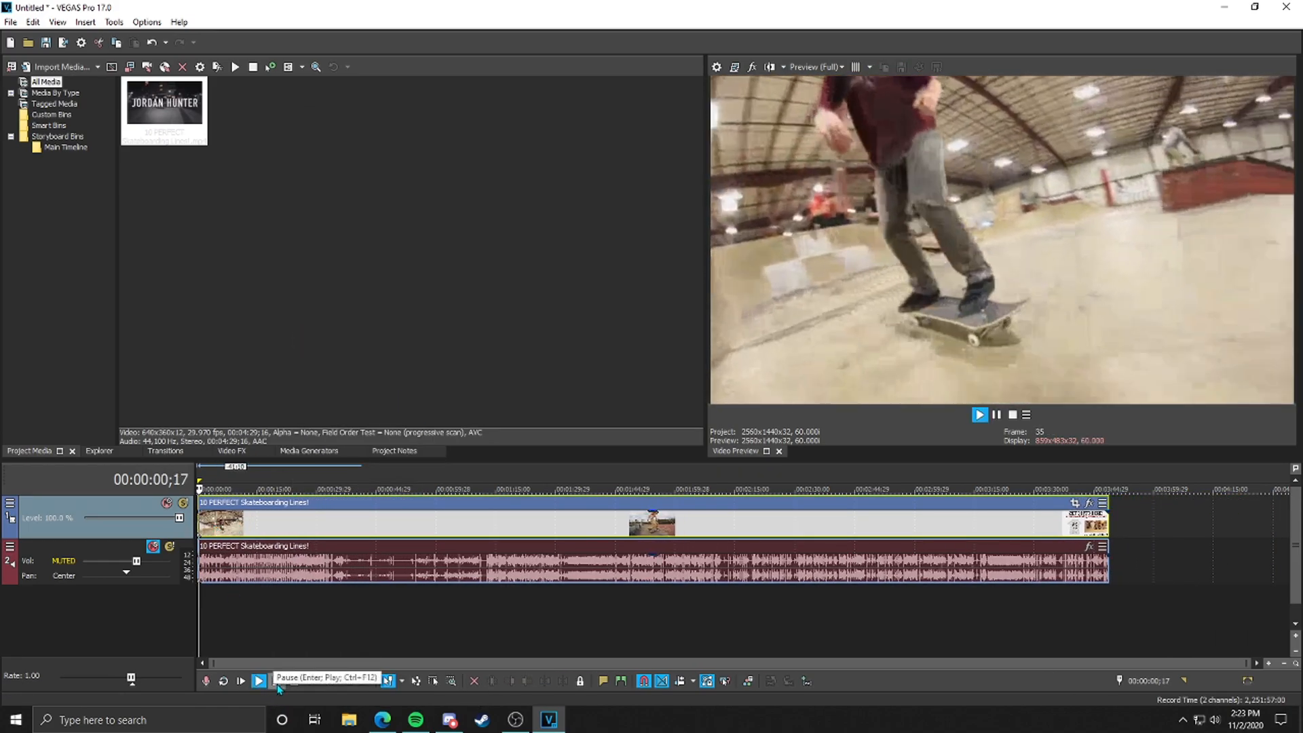
{"action": "left_click", "coordinate": [259, 680]}
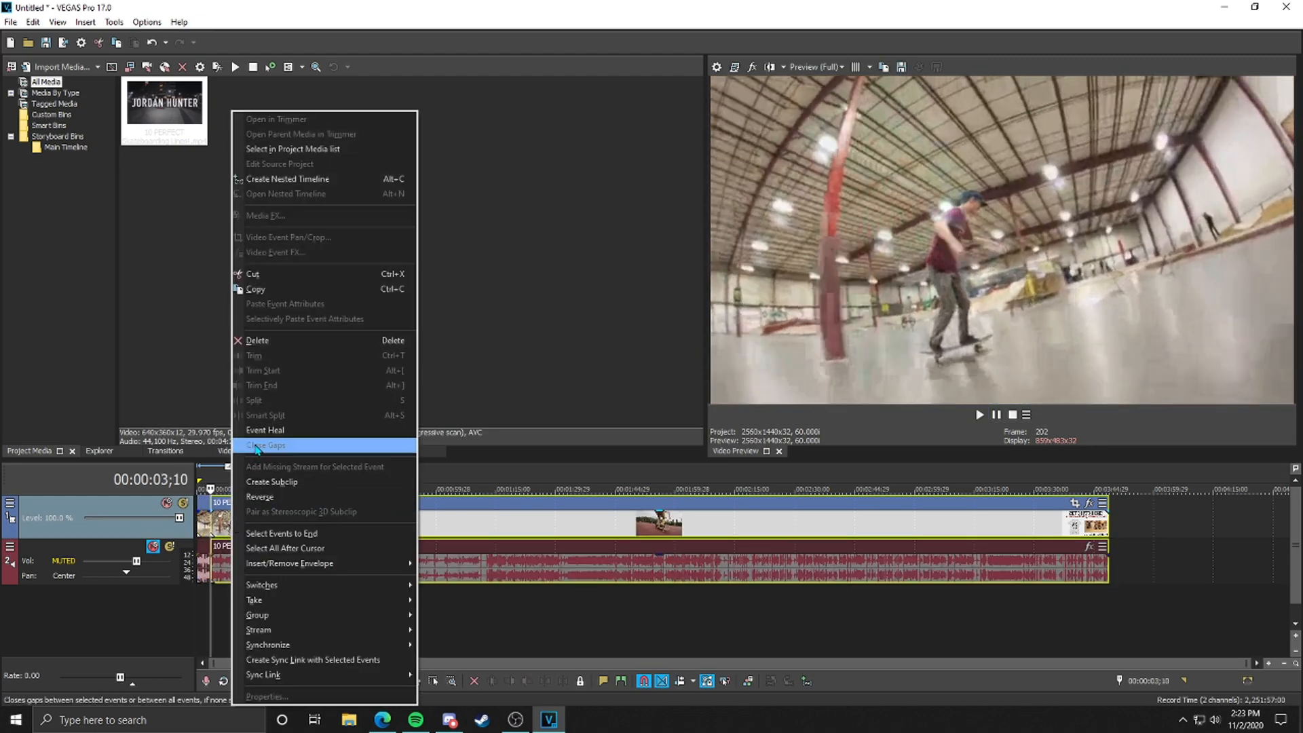
{"action": "mouse_move", "coordinate": [291, 339]}
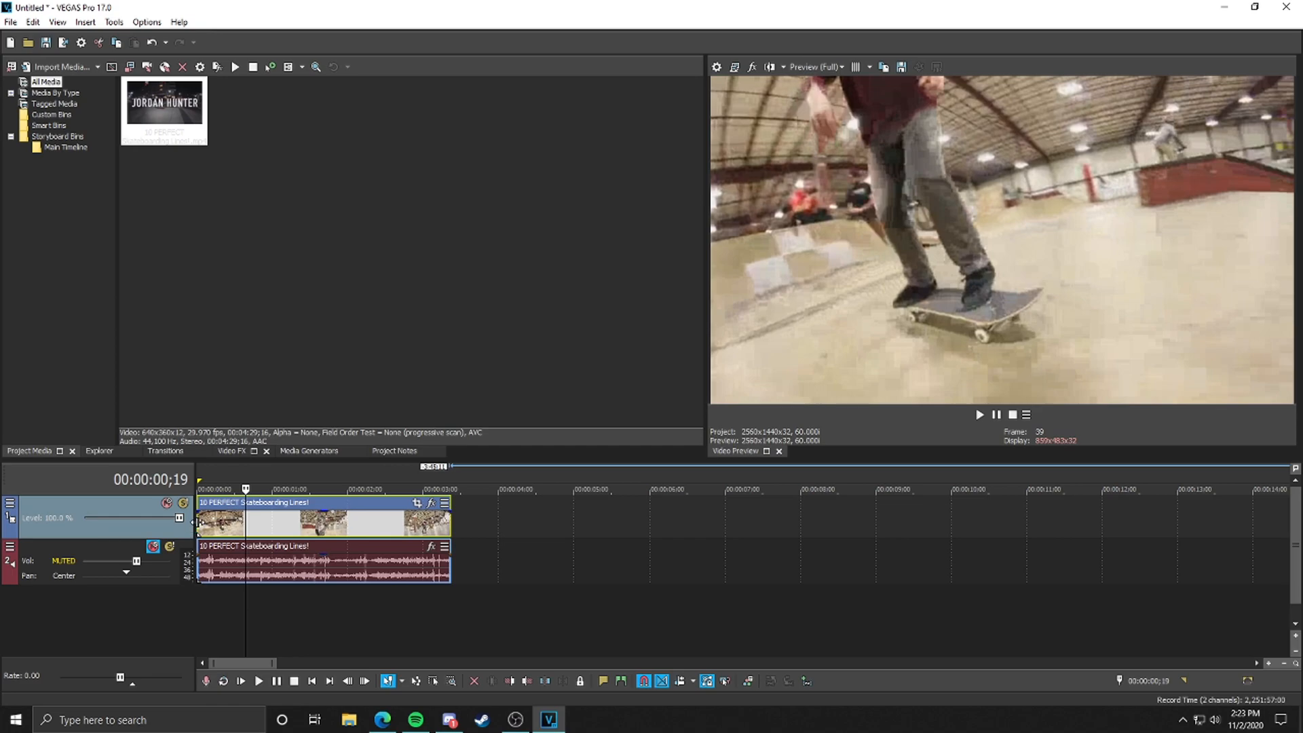
Trim the footage to a roughly 2.5-second event at the timeline start.
{"action": "left_click", "coordinate": [258, 680]}
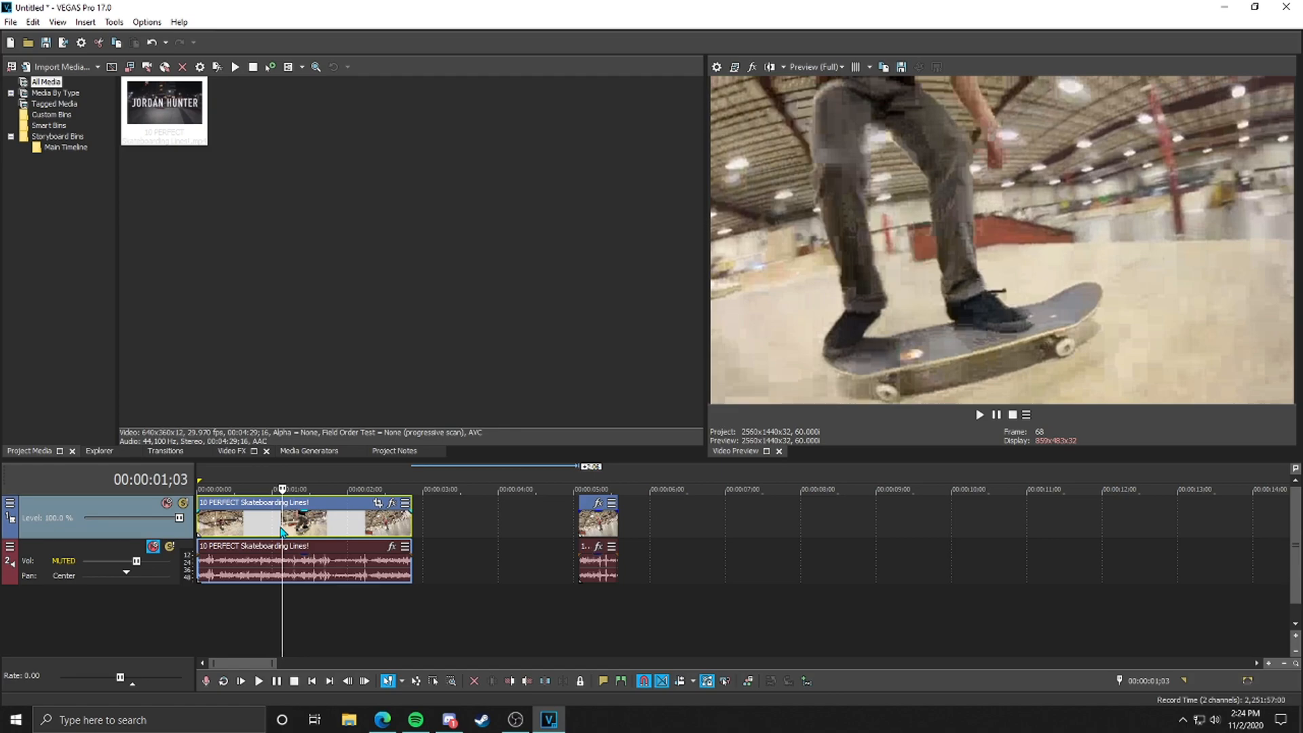
{"action": "right_click", "coordinate": [280, 532]}
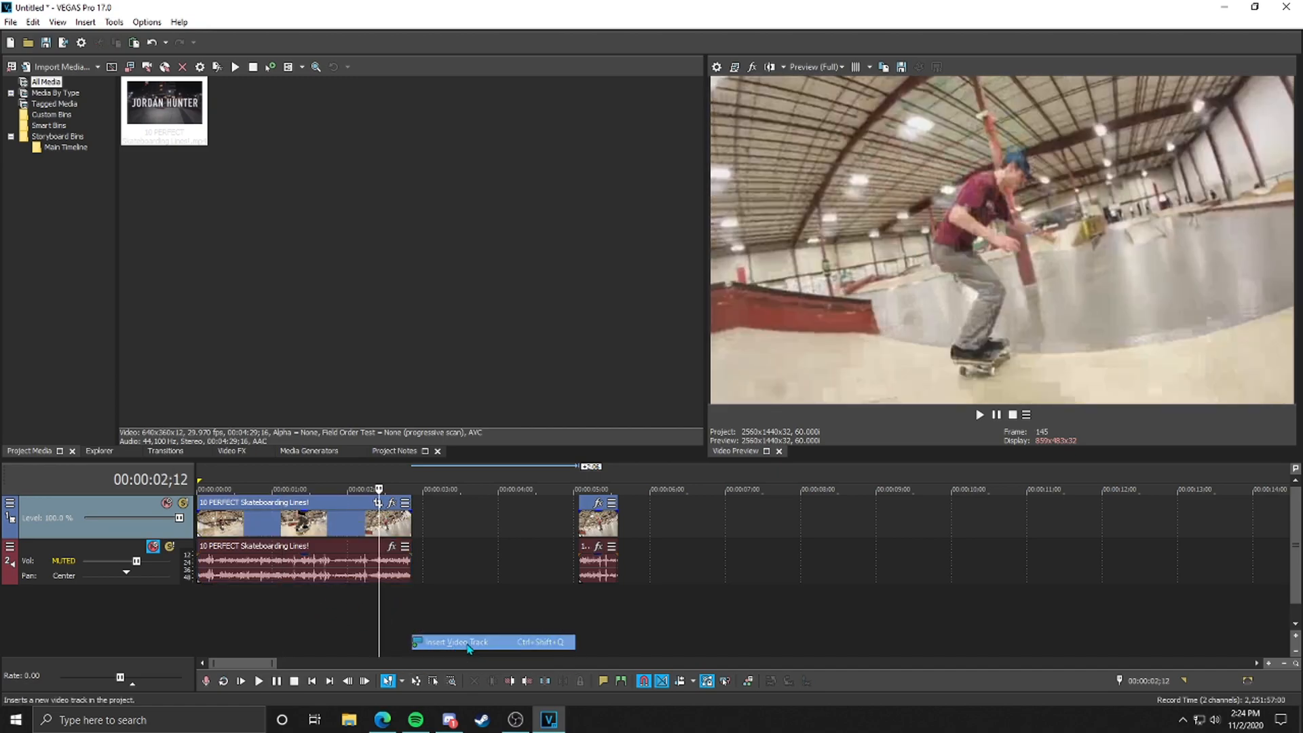
Insert a second video track and name the tracks Normal and Reversed.
{"action": "left_click", "coordinate": [456, 642]}
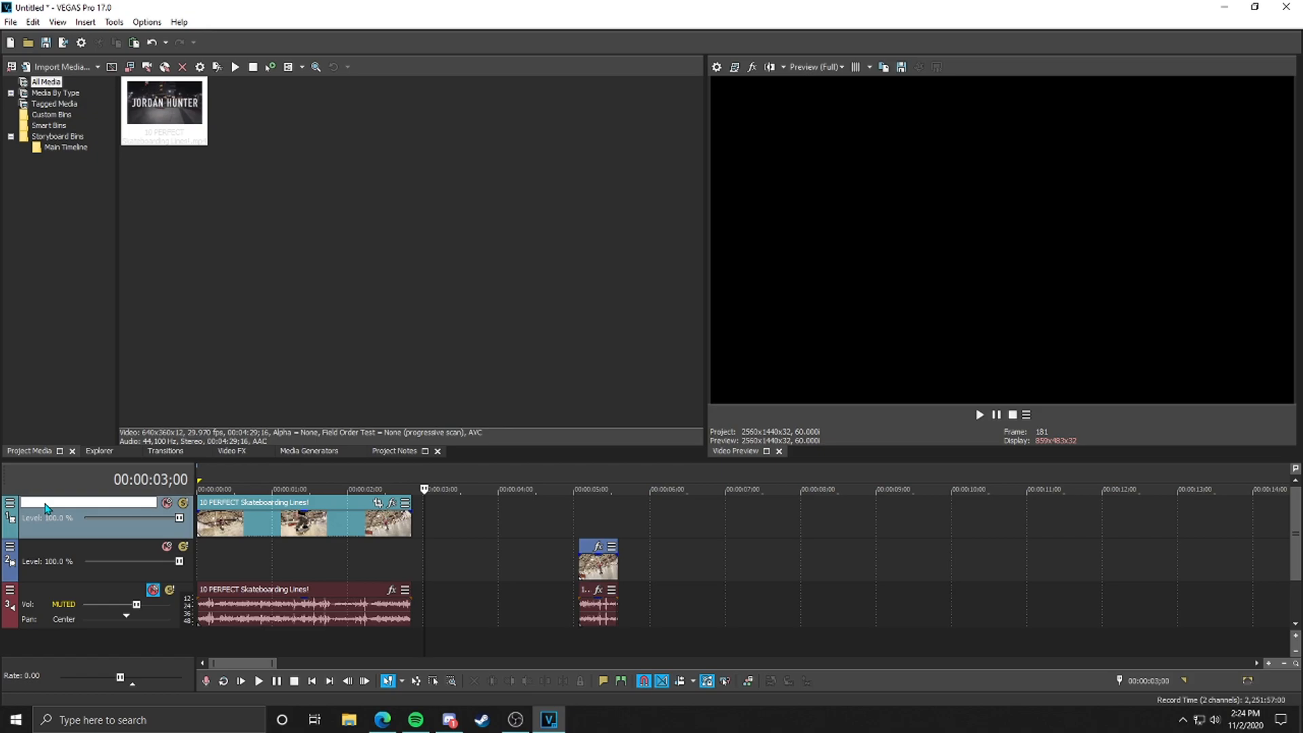
{"action": "type", "text": "Normal"}
{"action": "left_click", "coordinate": [88, 546]}
{"action": "type", "text": "Reversed"}
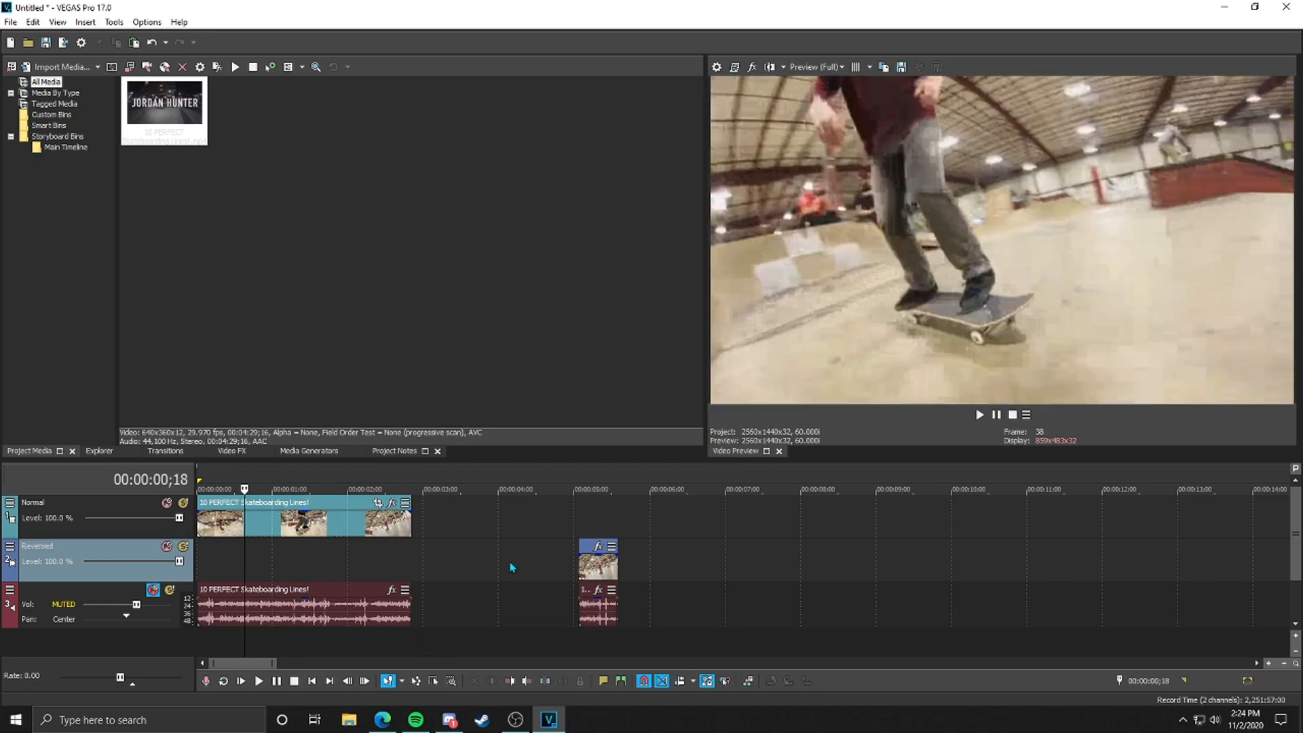
{"action": "left_click", "coordinate": [597, 516]}
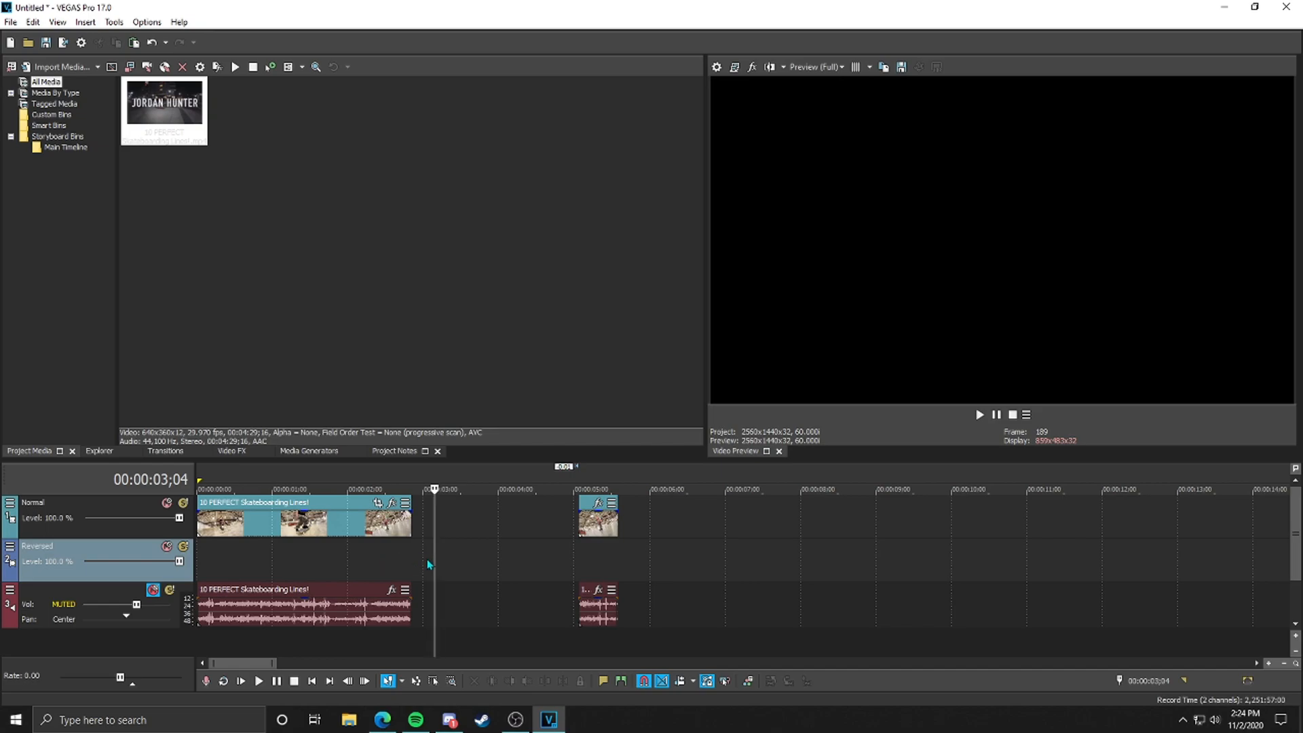
{"action": "mouse_move", "coordinate": [460, 562]}
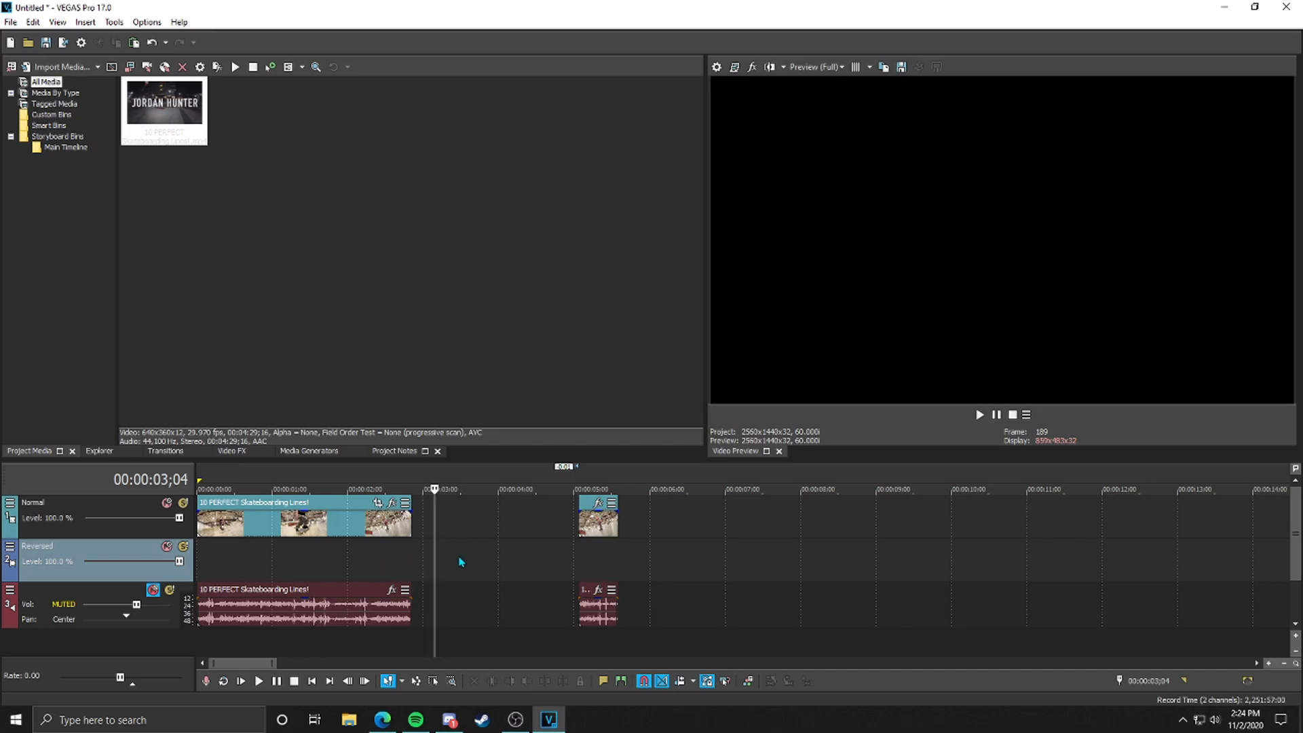
Paste the short clip onto the Reversed track after the original and reverse its video and audio.
{"action": "left_click", "coordinate": [470, 250]}
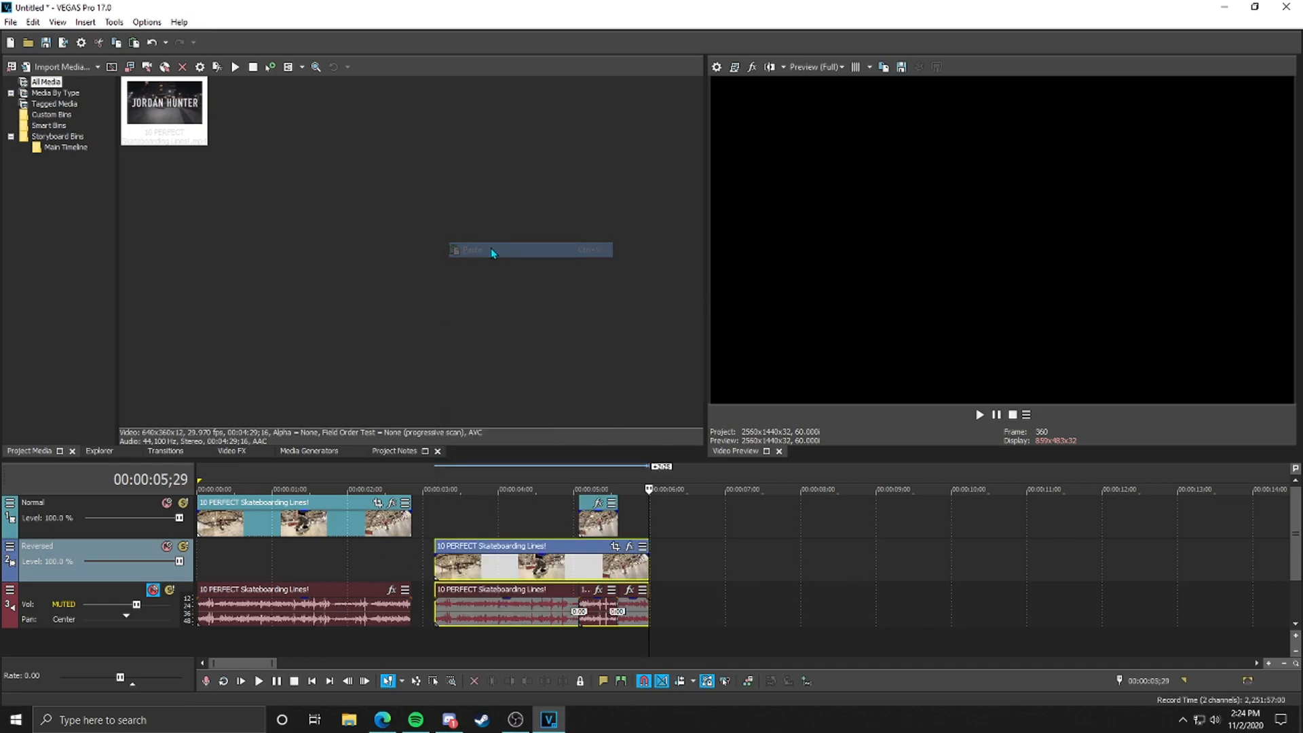
{"action": "left_click", "coordinate": [473, 249]}
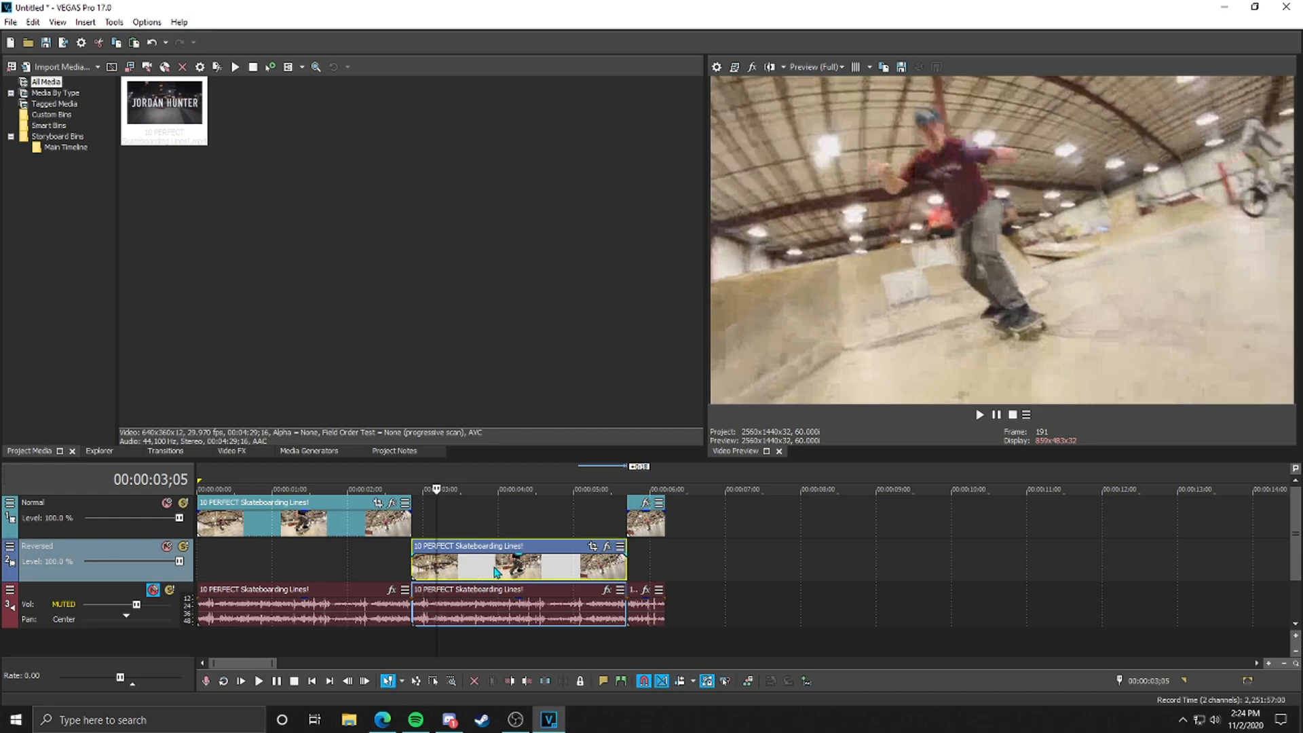
{"action": "right_click", "coordinate": [494, 572]}
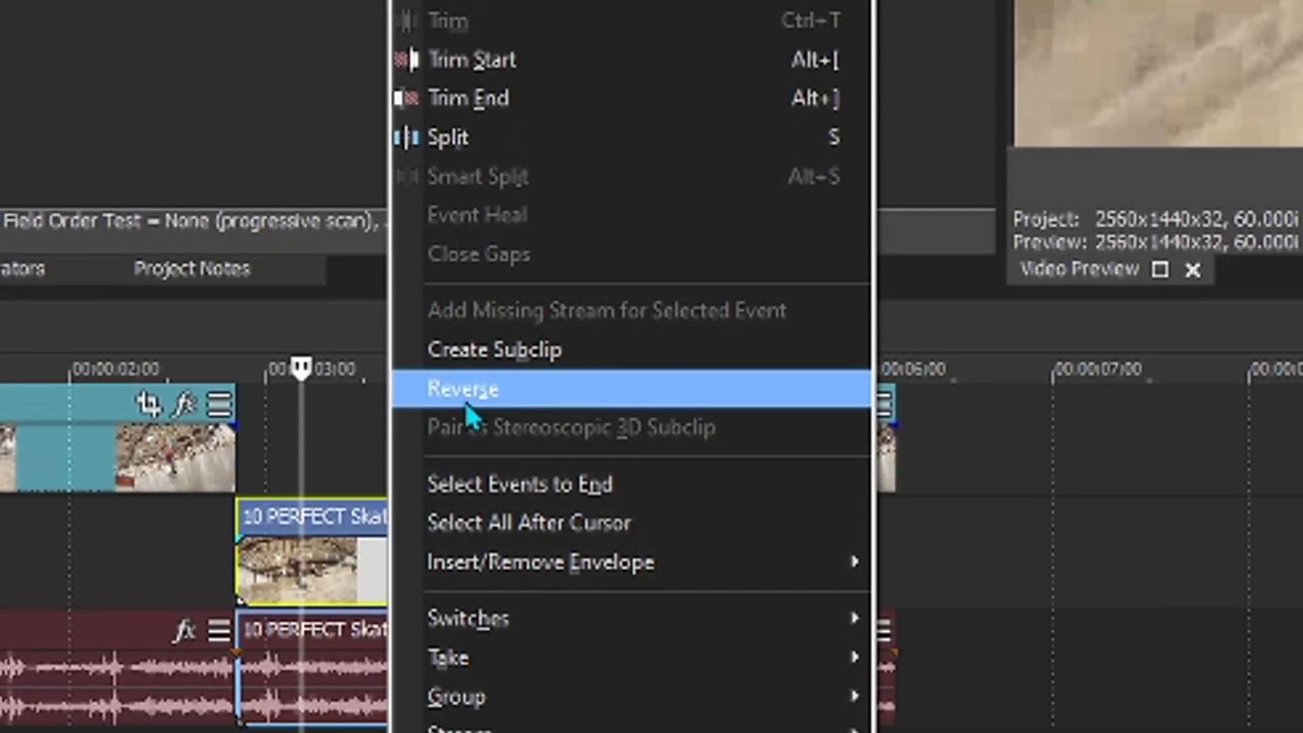
{"action": "left_click", "coordinate": [468, 389]}
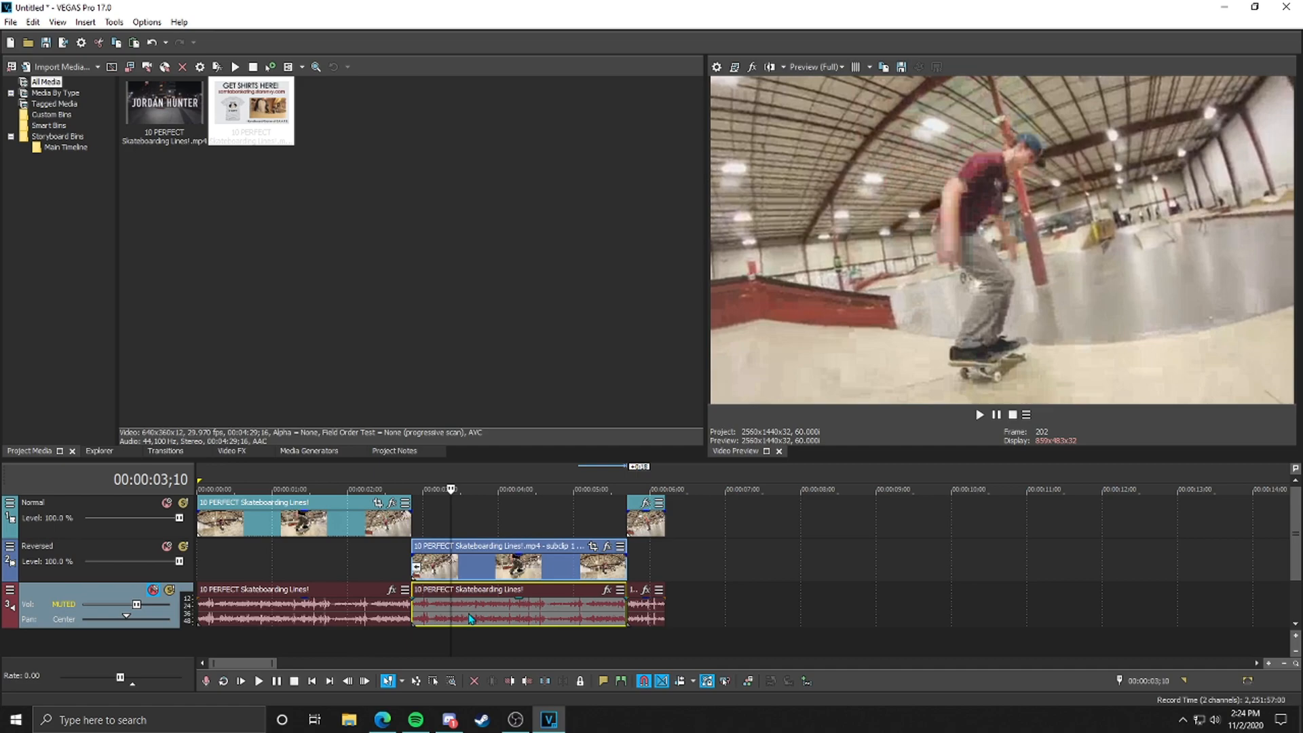
{"action": "right_click", "coordinate": [470, 619]}
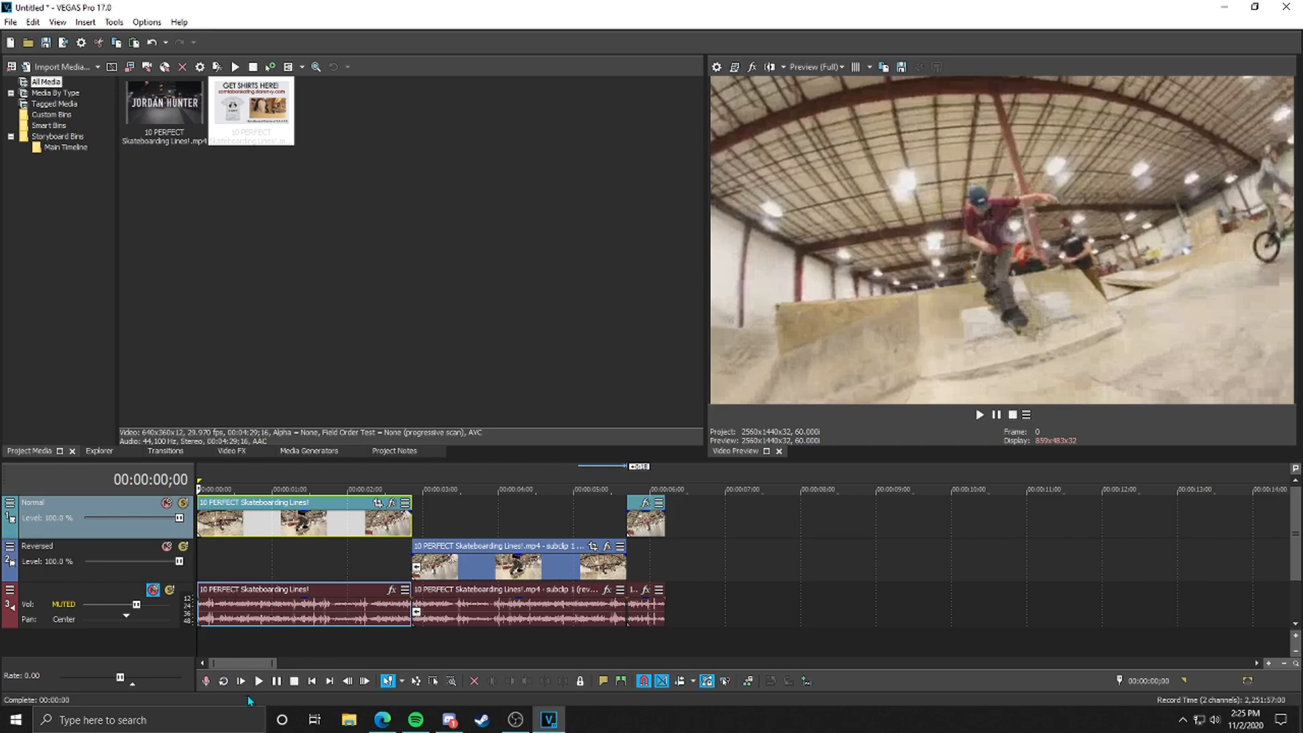
Preview the normal-into-reversed edit and slide the trailing piece further right.
{"action": "left_click", "coordinate": [258, 680]}
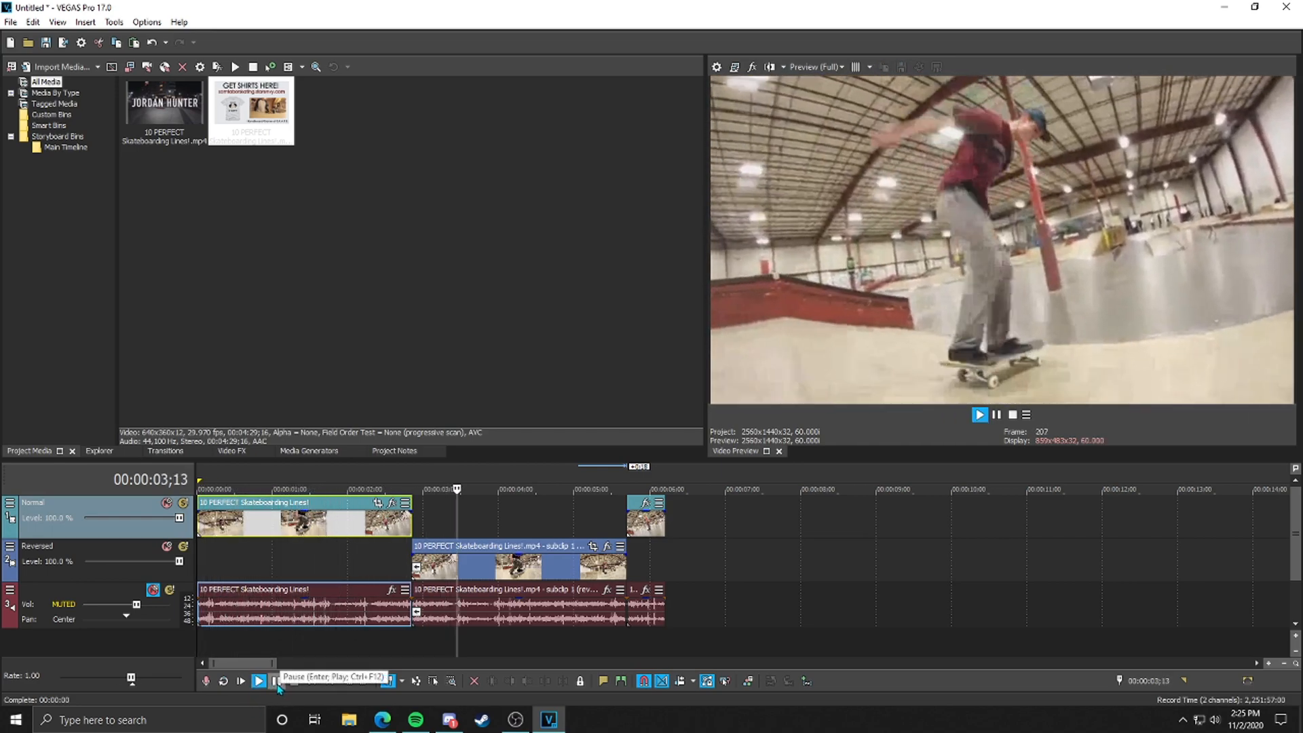
{"action": "left_click", "coordinate": [258, 680]}
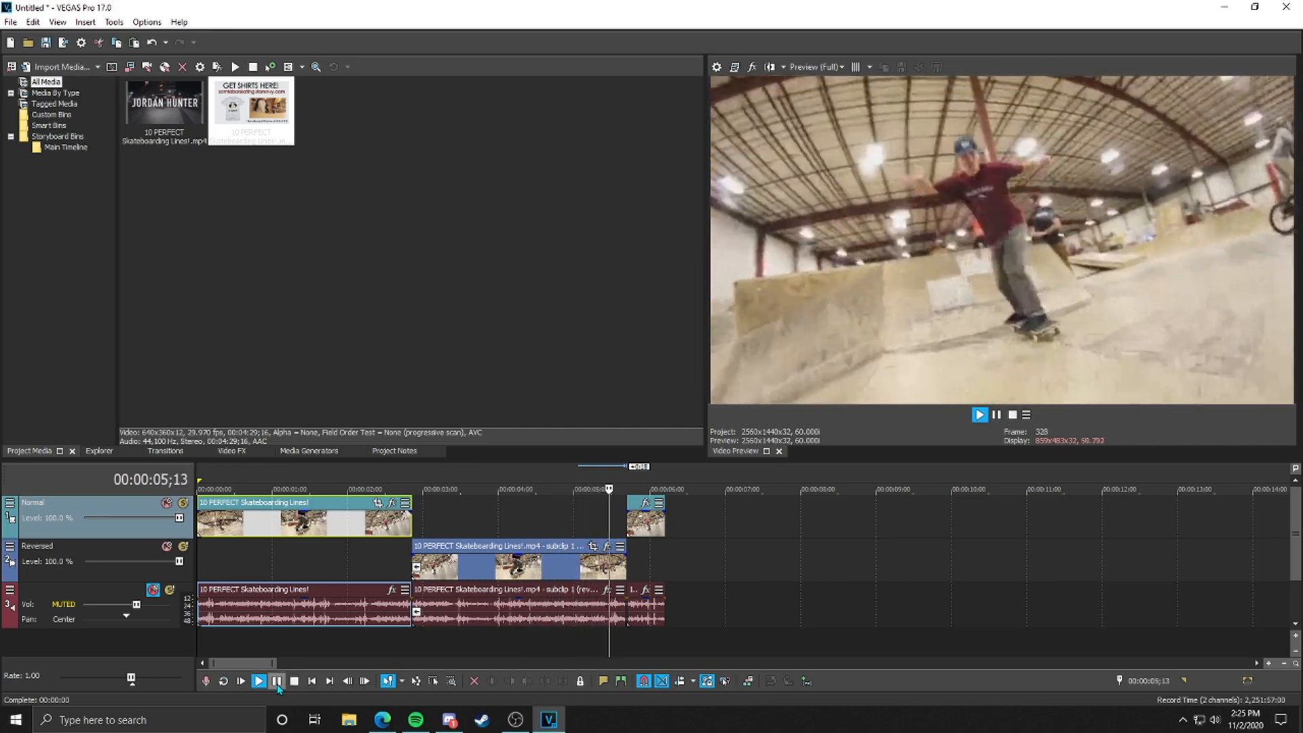
{"action": "left_click", "coordinate": [258, 680]}
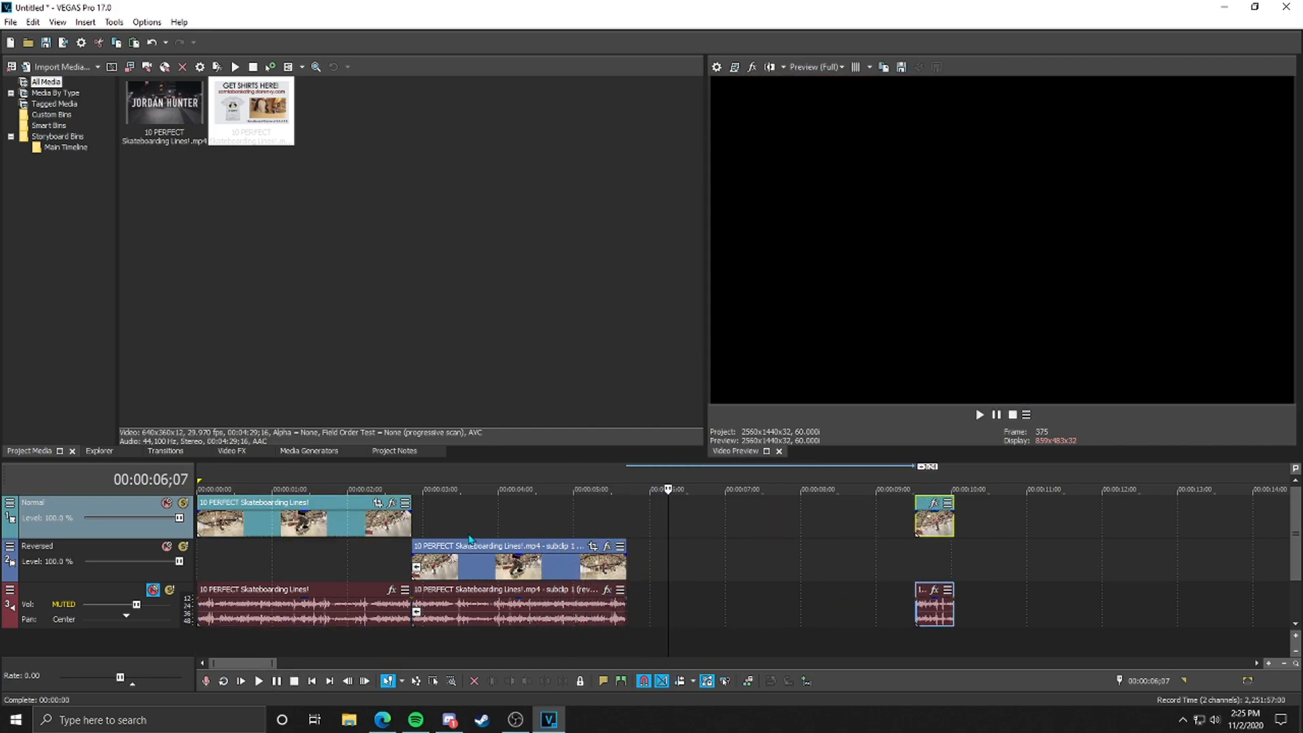
Copy the opening Normal clip after the reversed section and unmute the audio track.
{"action": "left_click", "coordinate": [318, 490]}
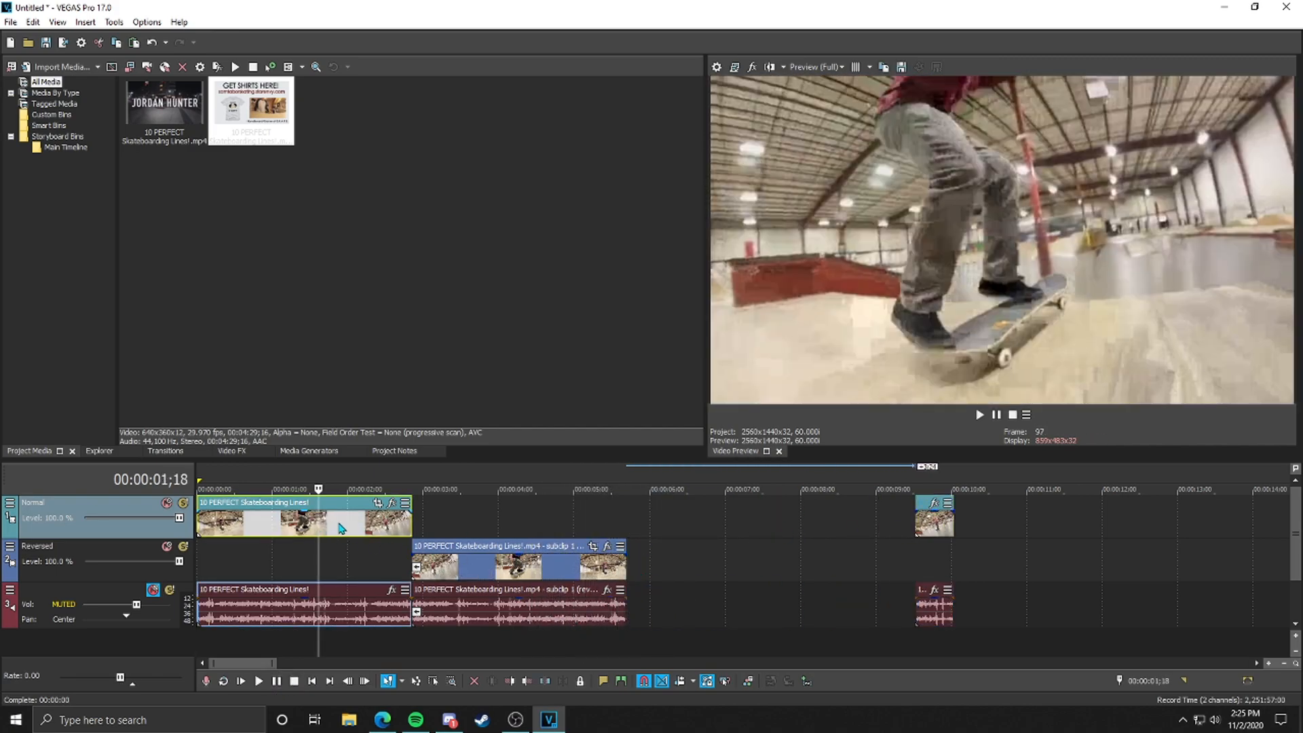
{"action": "right_click", "coordinate": [339, 516]}
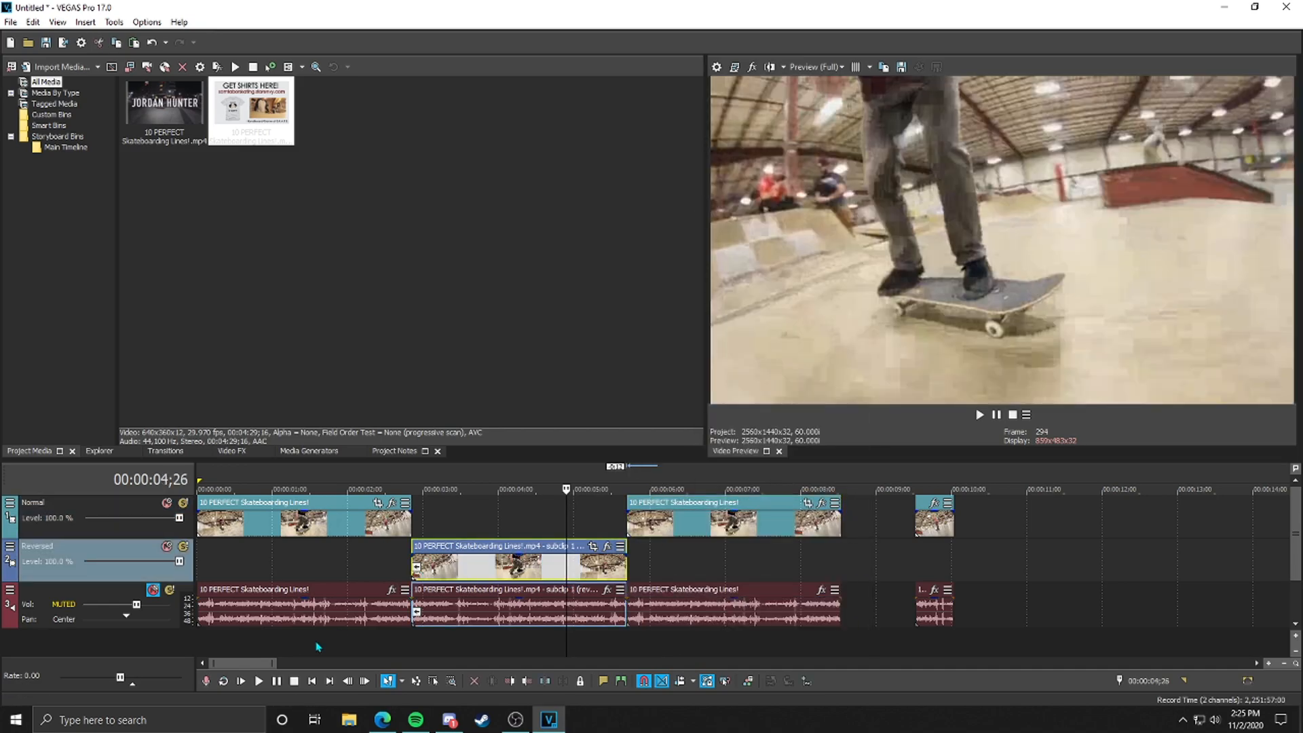
{"action": "left_click", "coordinate": [257, 680]}
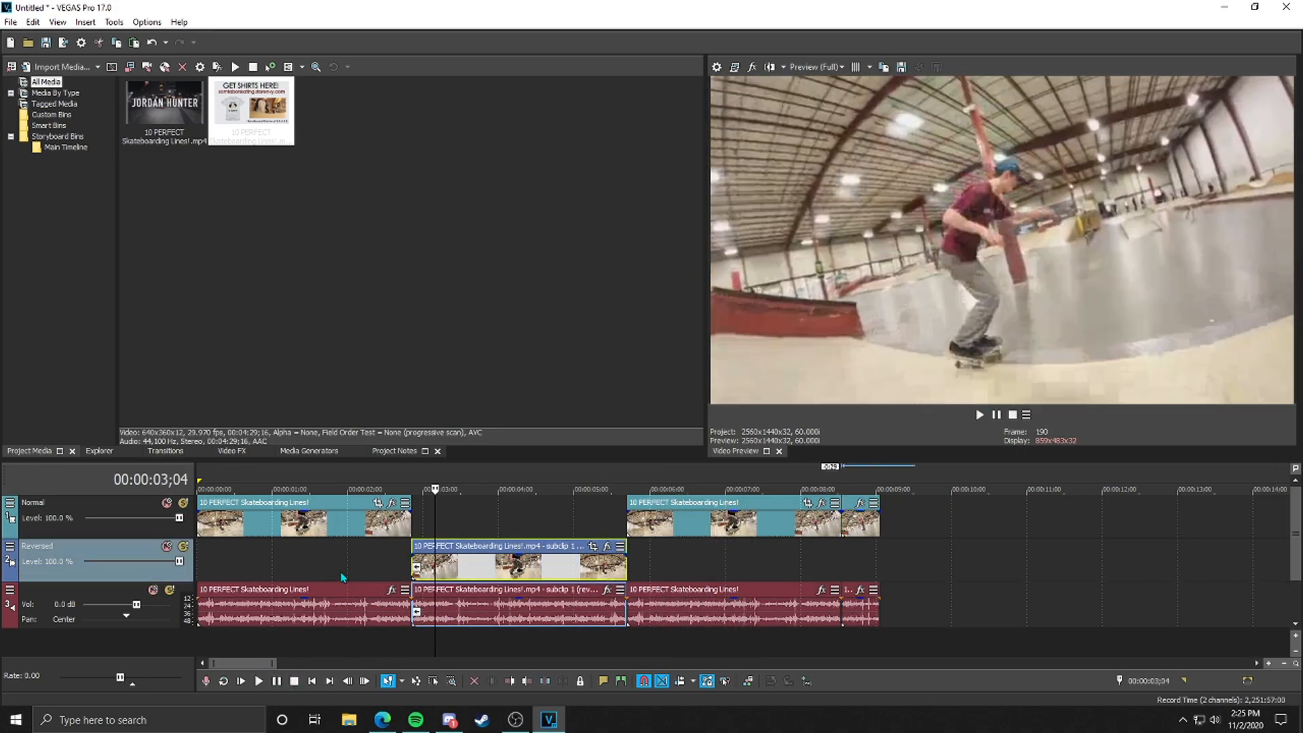
{"action": "left_click", "coordinate": [258, 680]}
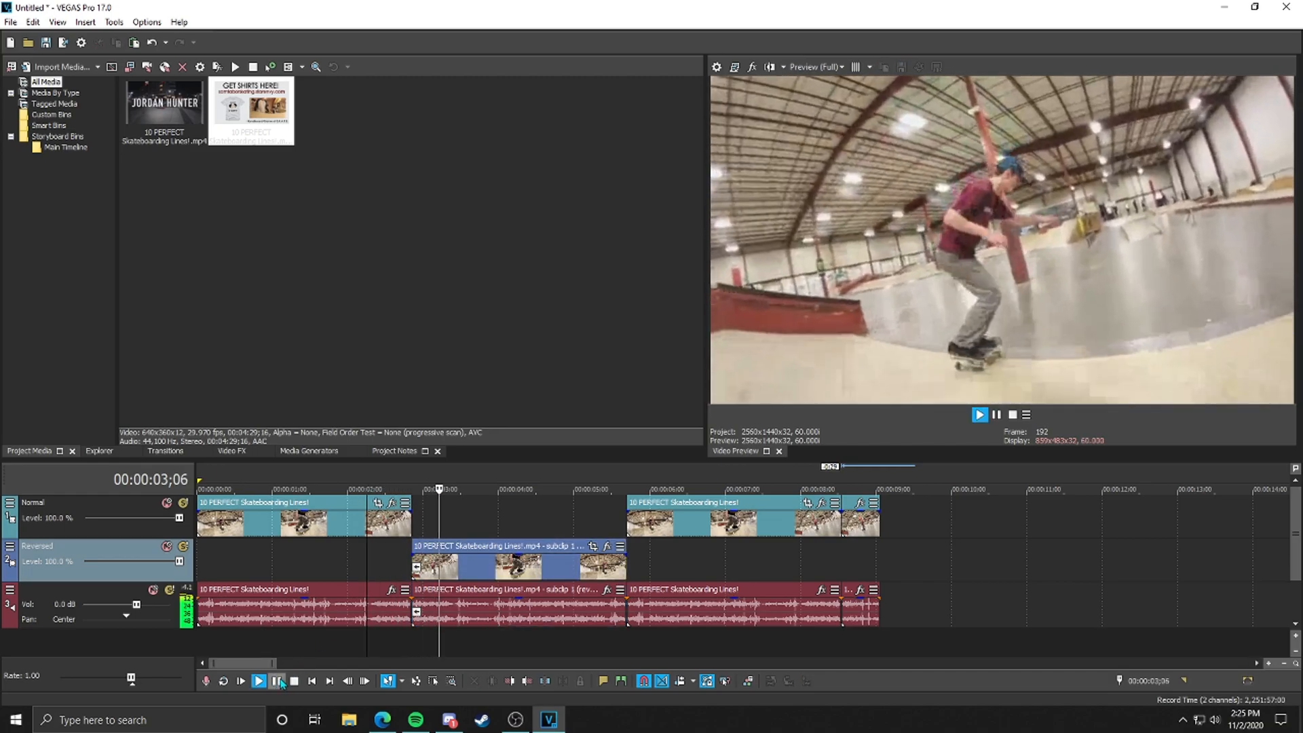
{"action": "left_click", "coordinate": [258, 682]}
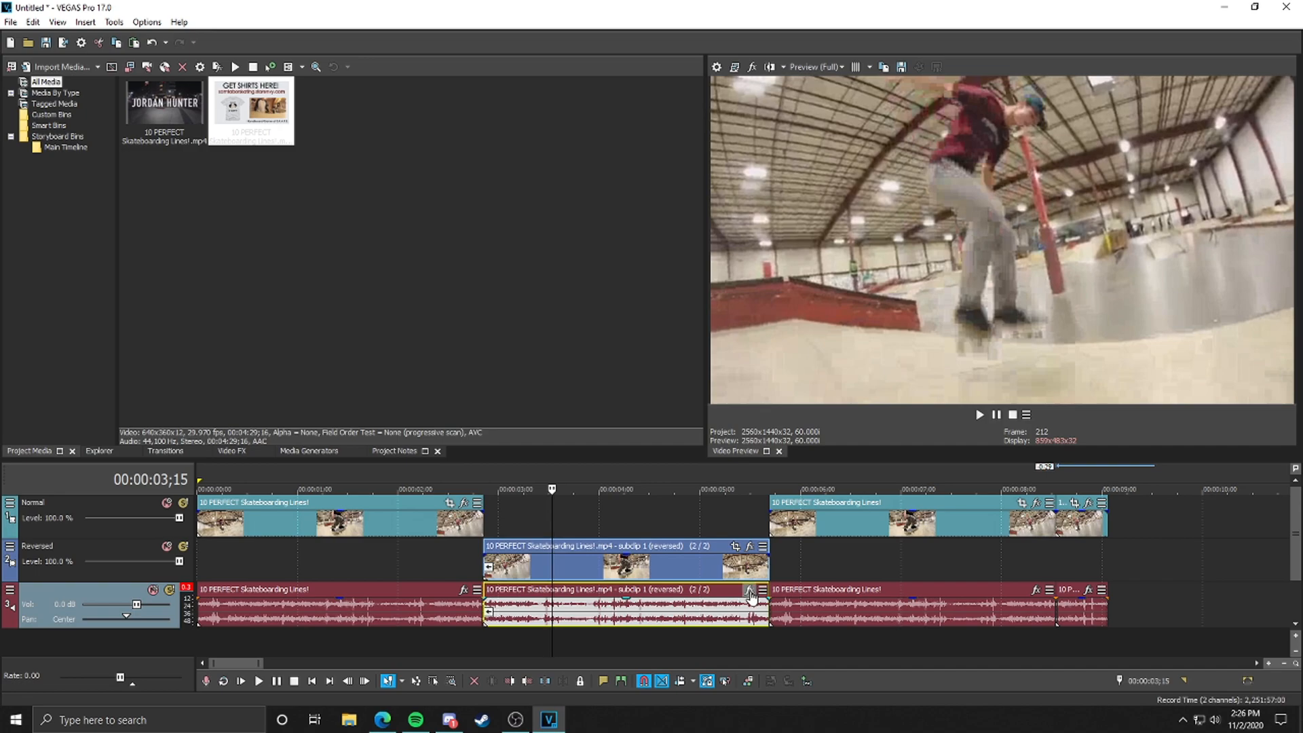
Add a Smooth/Enhance event FX to the reversed audio with Operation set to -2.
{"action": "left_click", "coordinate": [750, 589]}
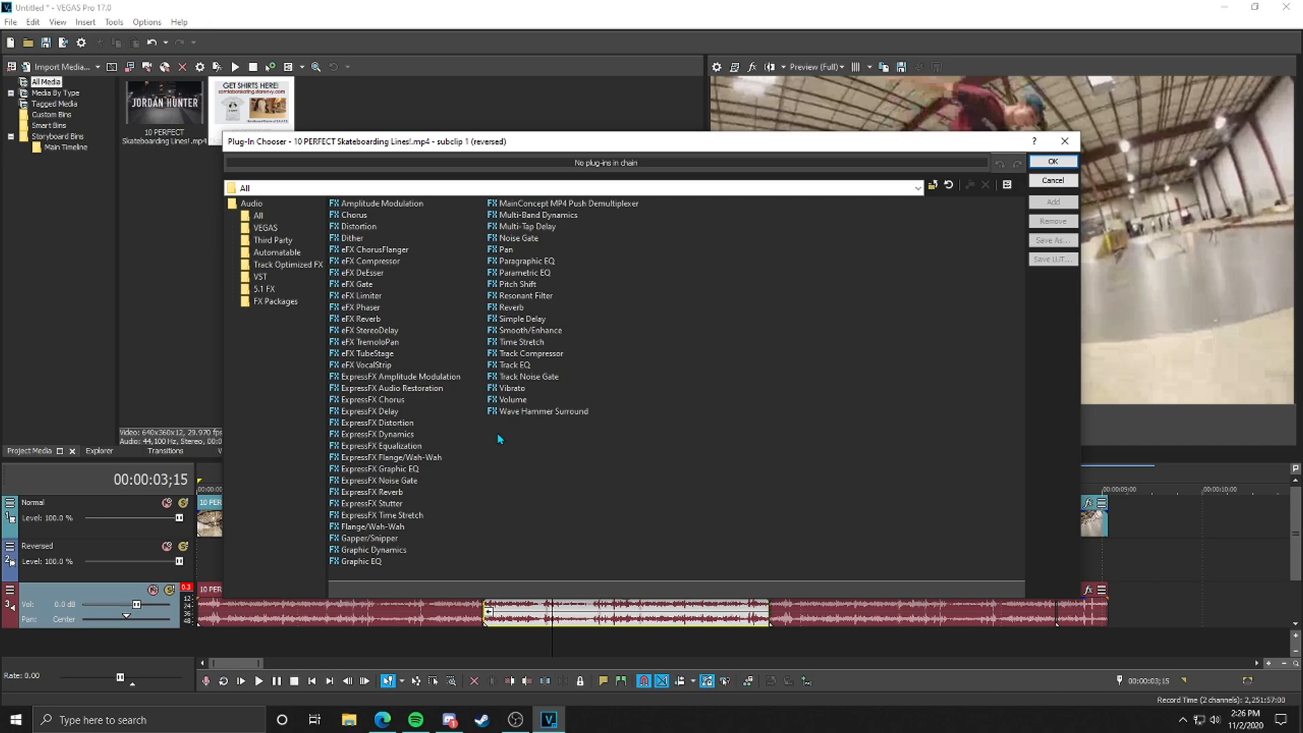
{"action": "left_click", "coordinate": [528, 329]}
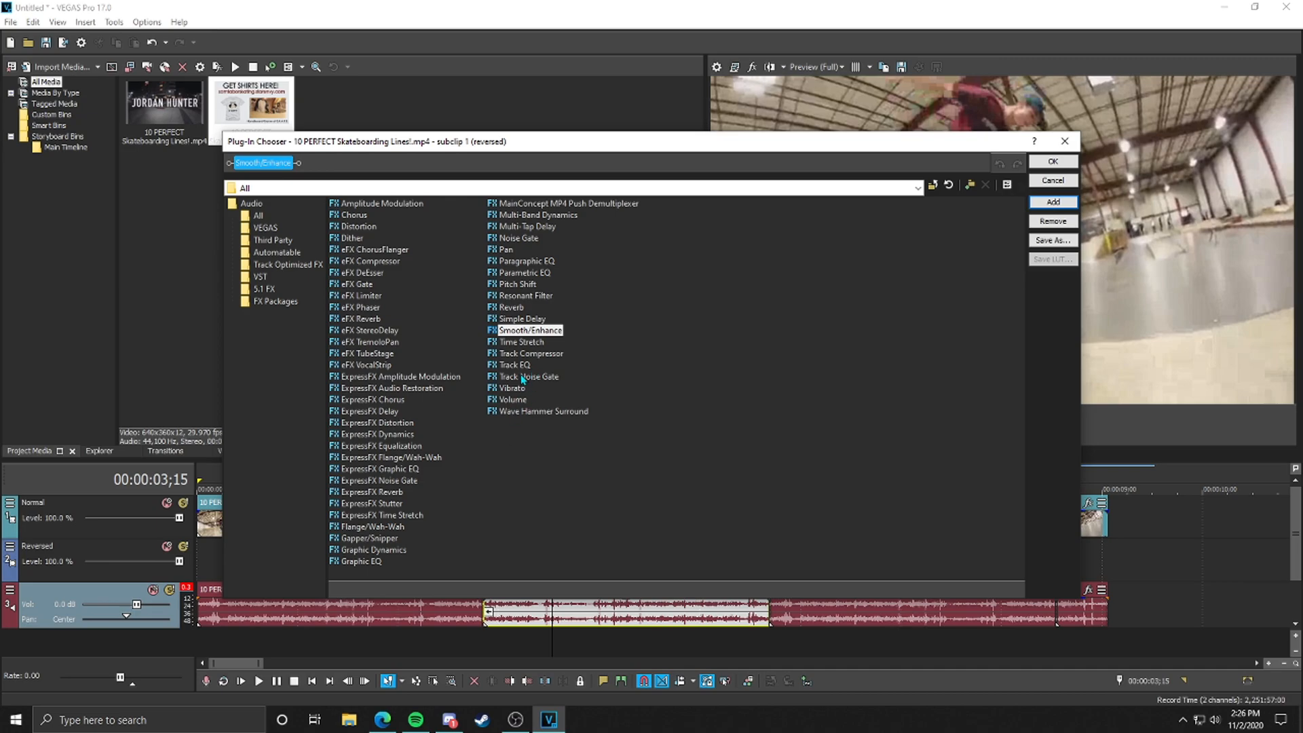
{"action": "left_click", "coordinate": [516, 364]}
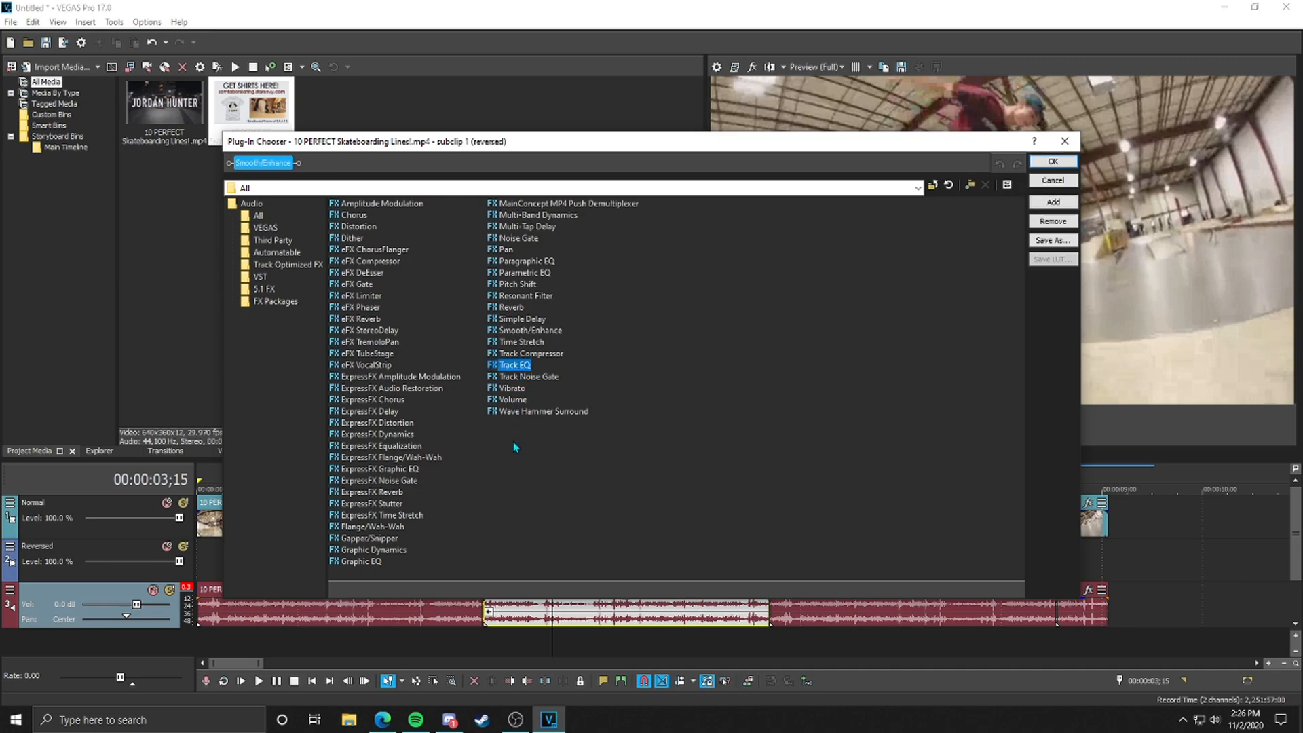
{"action": "left_click", "coordinate": [379, 481]}
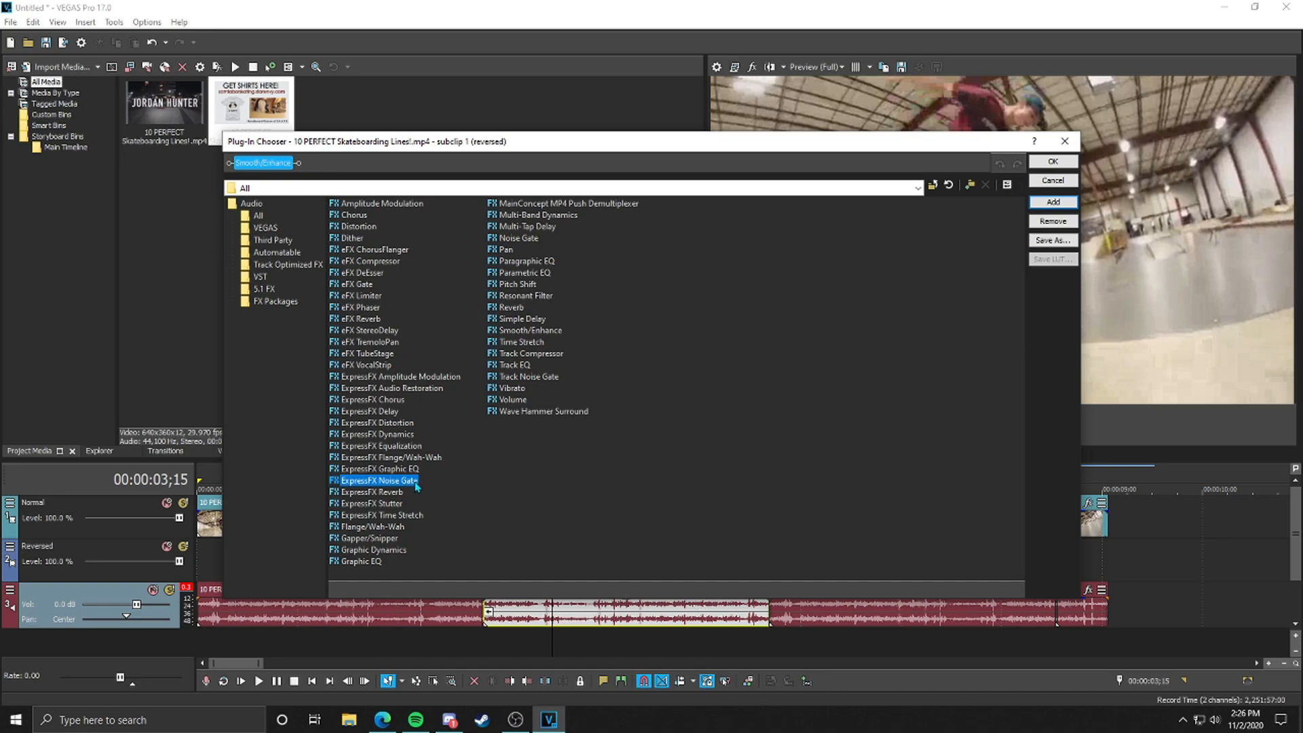
{"action": "mouse_move", "coordinate": [419, 484]}
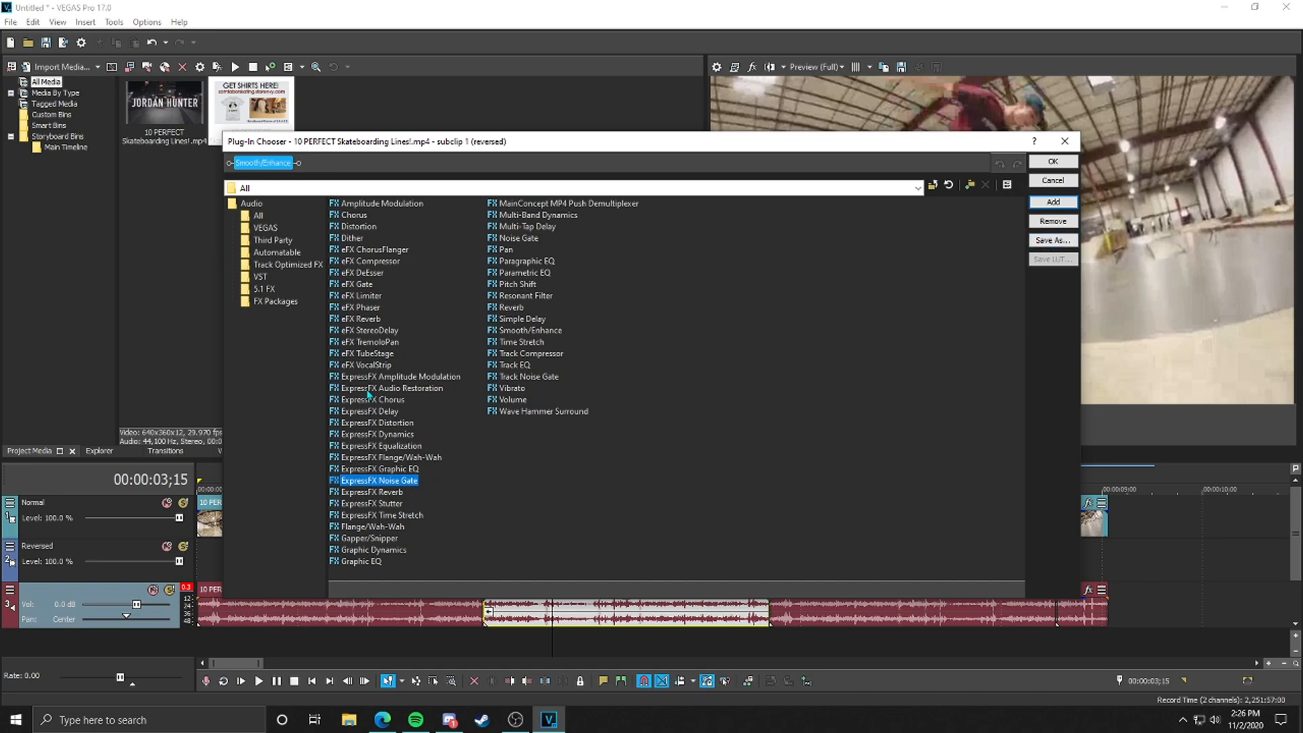
{"action": "mouse_move", "coordinate": [587, 456]}
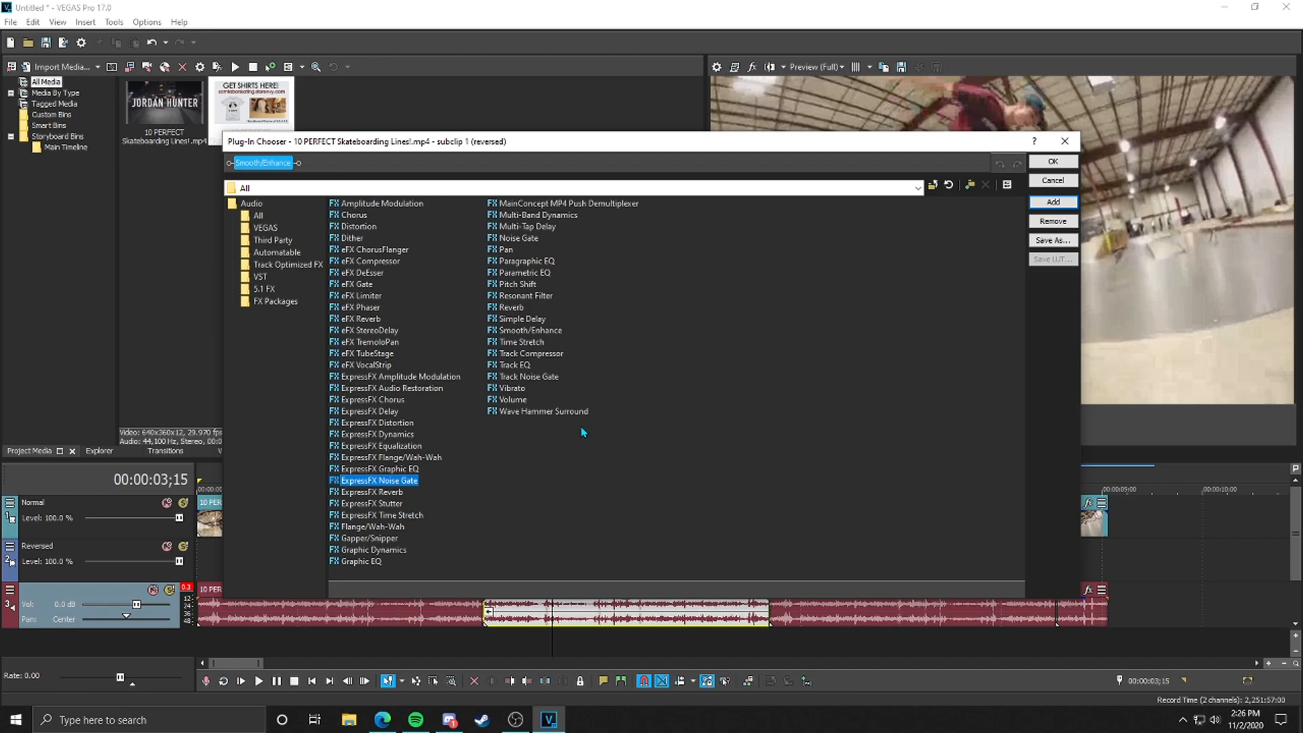
{"action": "mouse_move", "coordinate": [480, 399]}
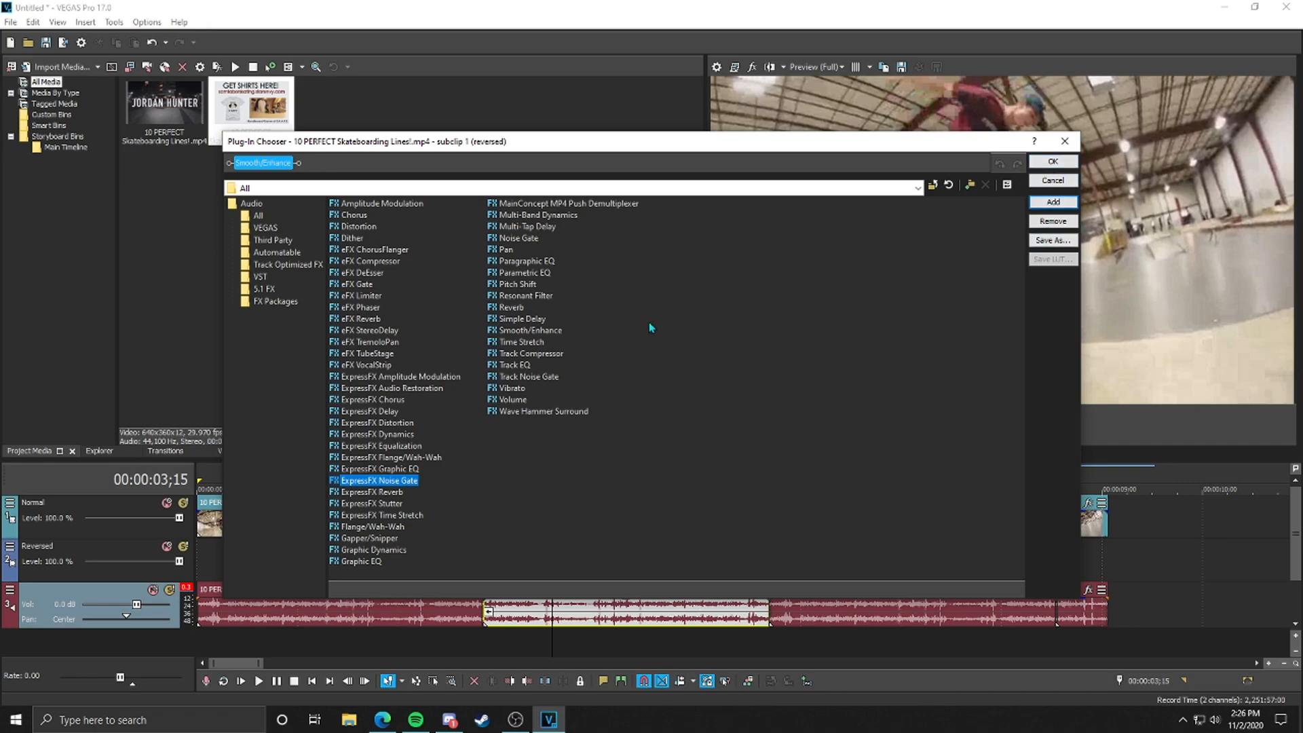
{"action": "left_click", "coordinate": [1052, 160]}
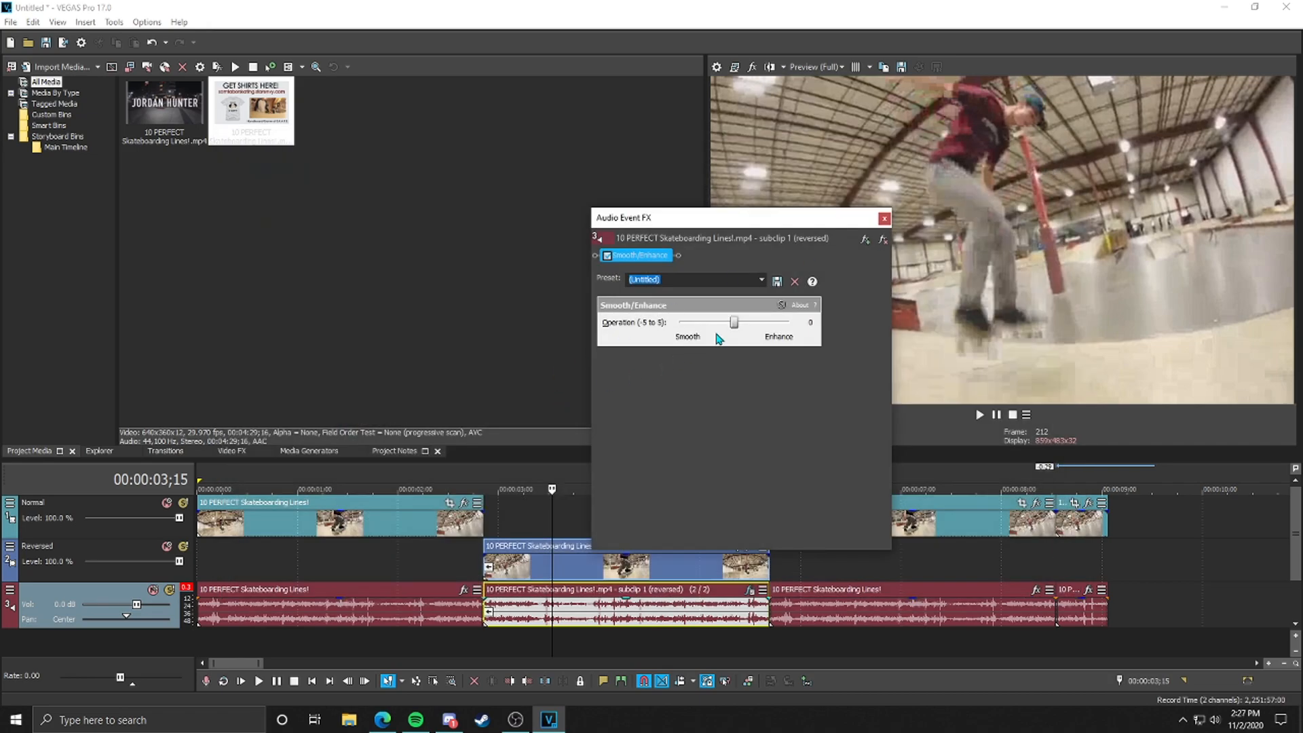
{"action": "left_click_drag", "start_coordinate": [734, 323], "coordinate": [712, 323]}
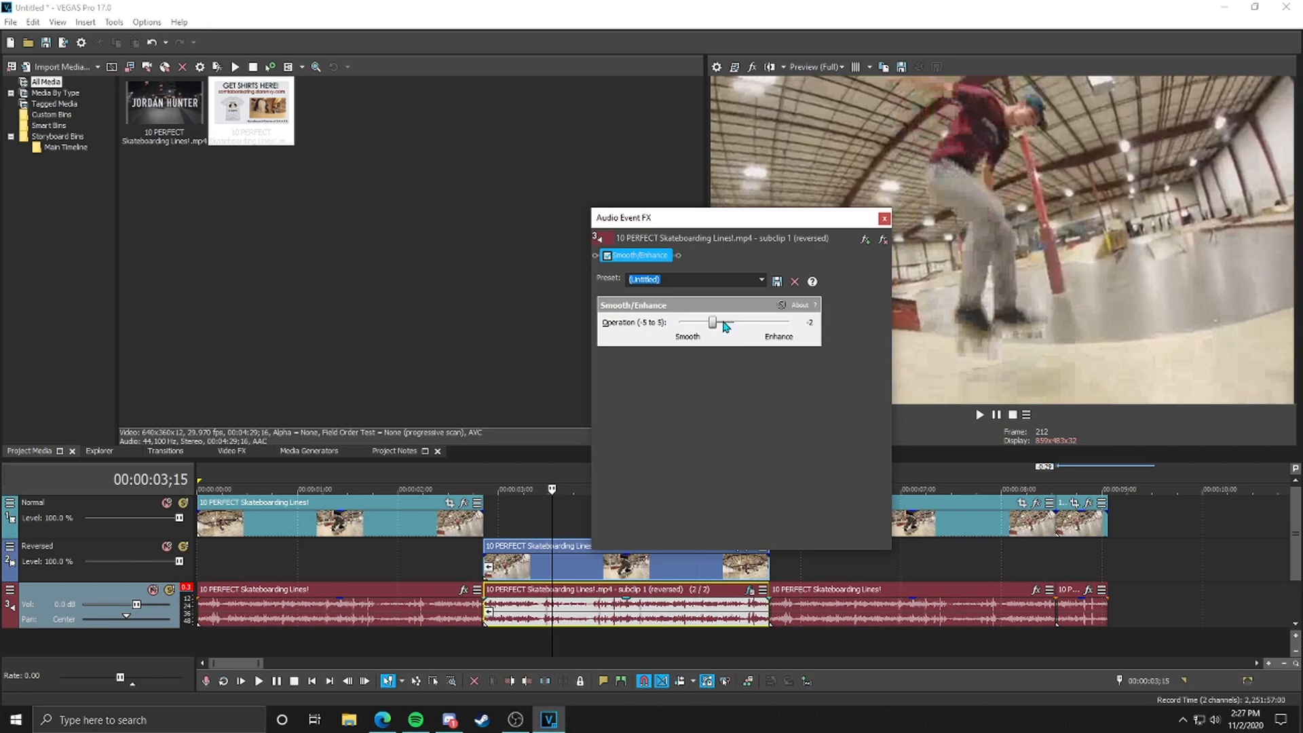
{"action": "left_click", "coordinate": [884, 217]}
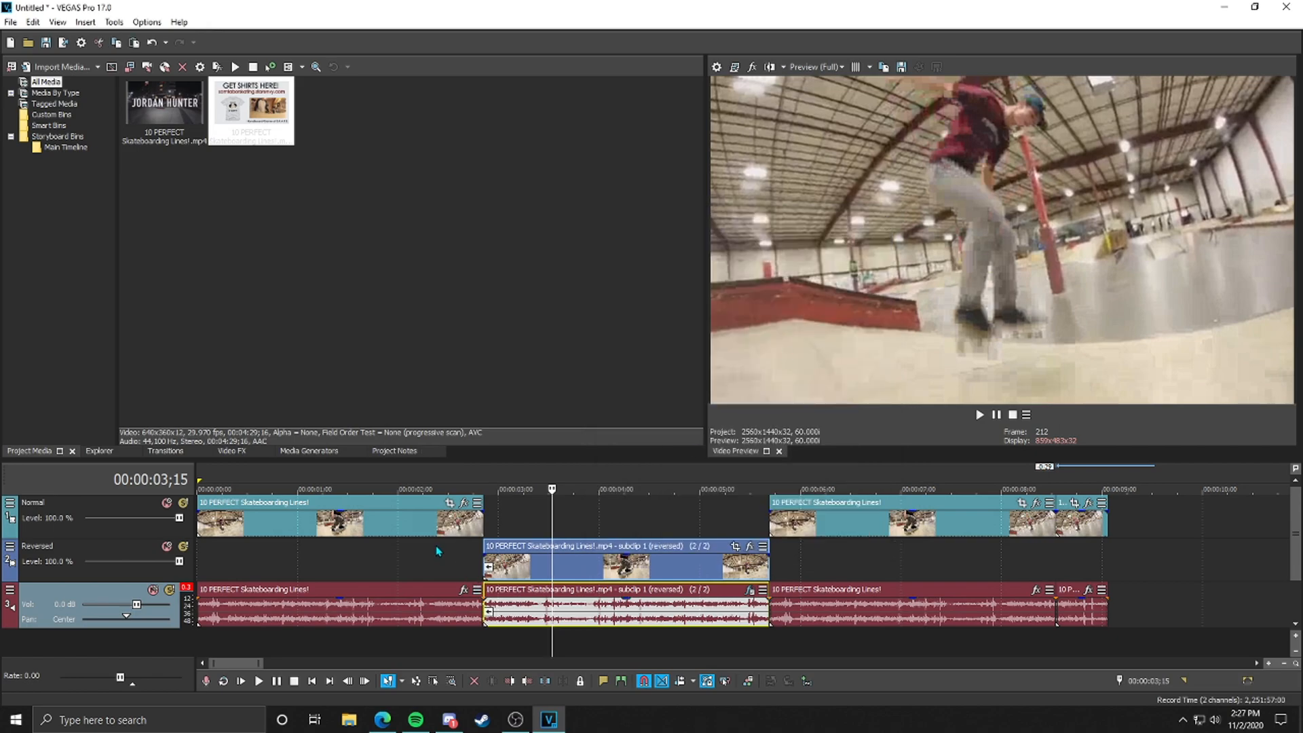
{"action": "left_click", "coordinate": [258, 680]}
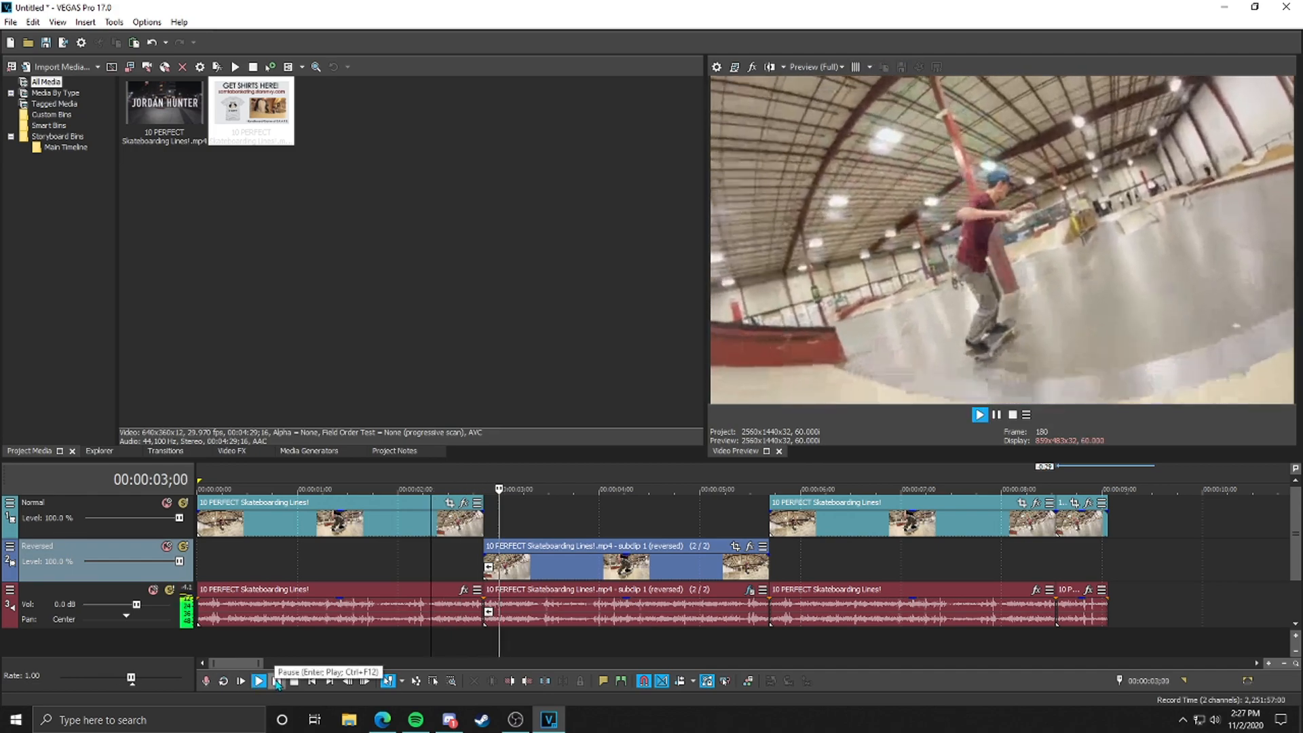
{"action": "left_click", "coordinate": [276, 680]}
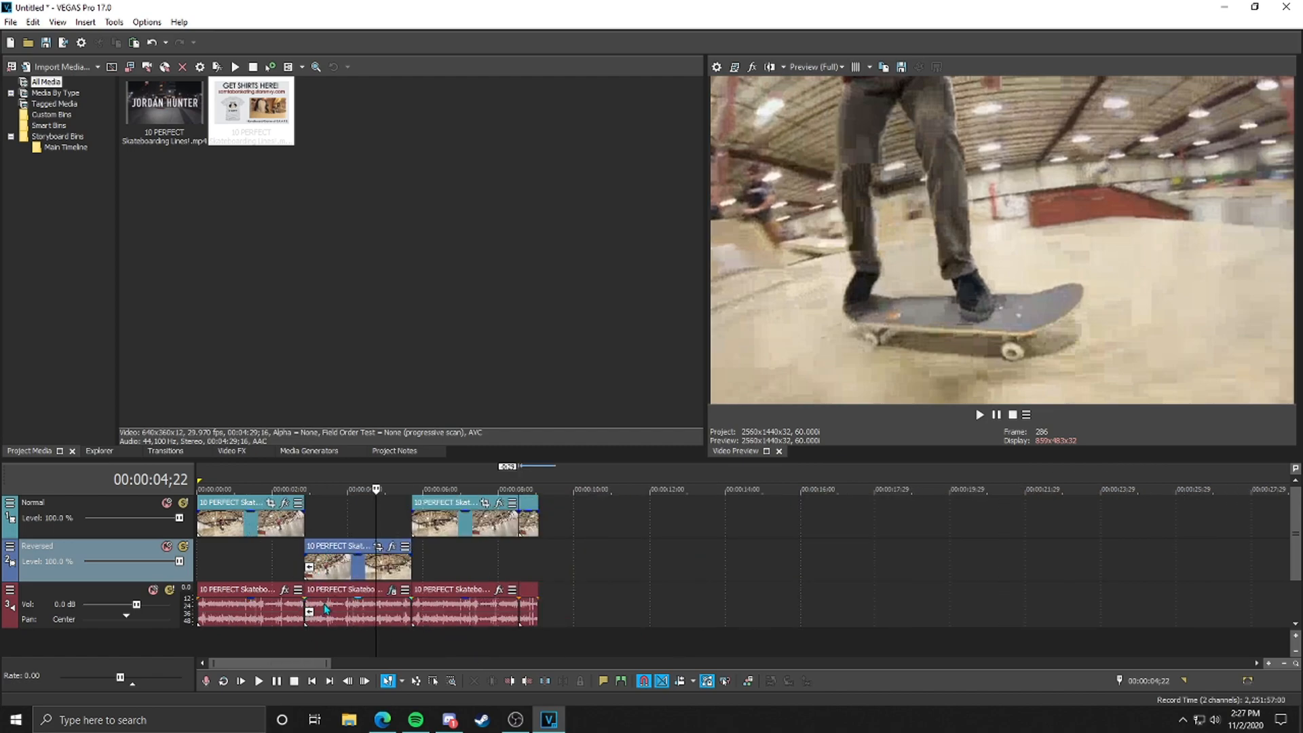
{"action": "mouse_move", "coordinate": [260, 569]}
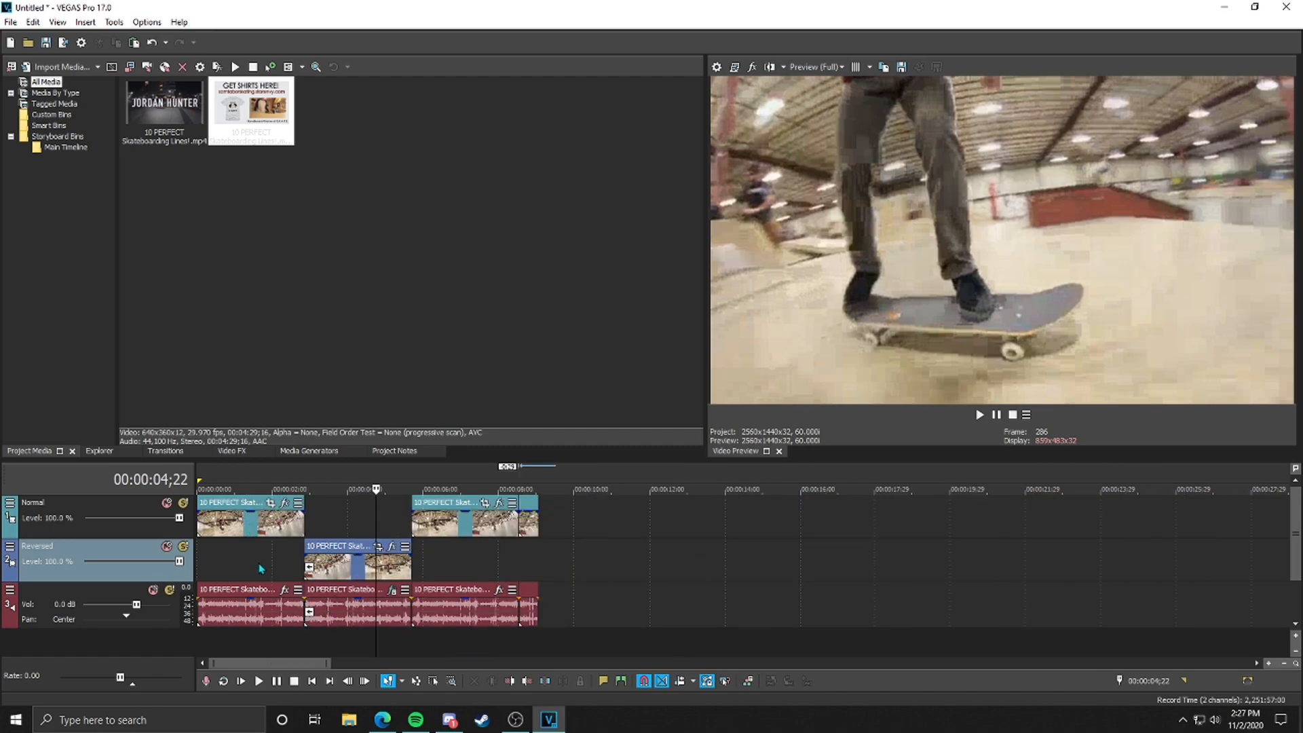